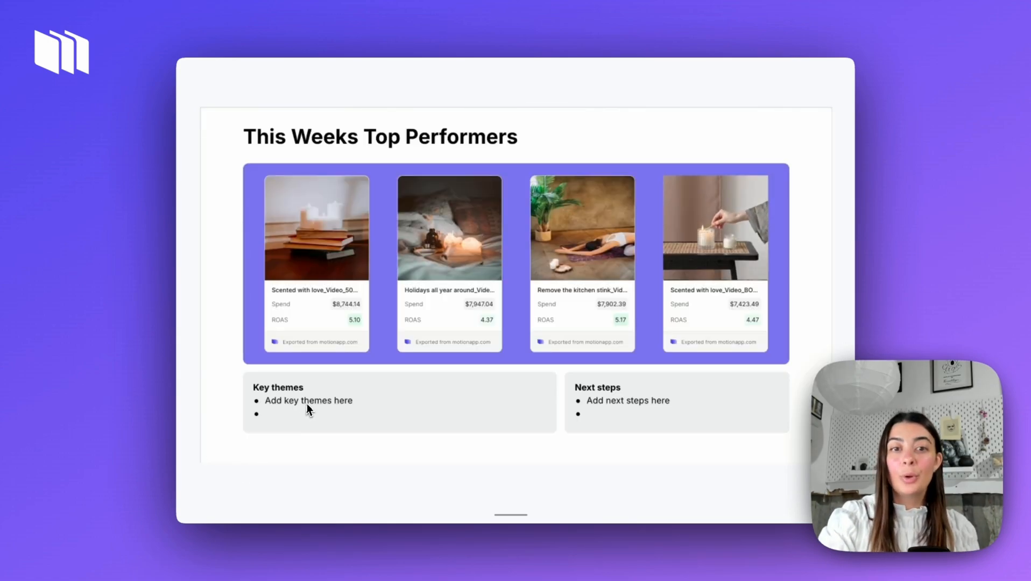
{"action": "mouse_move", "coordinate": [745, 423]}
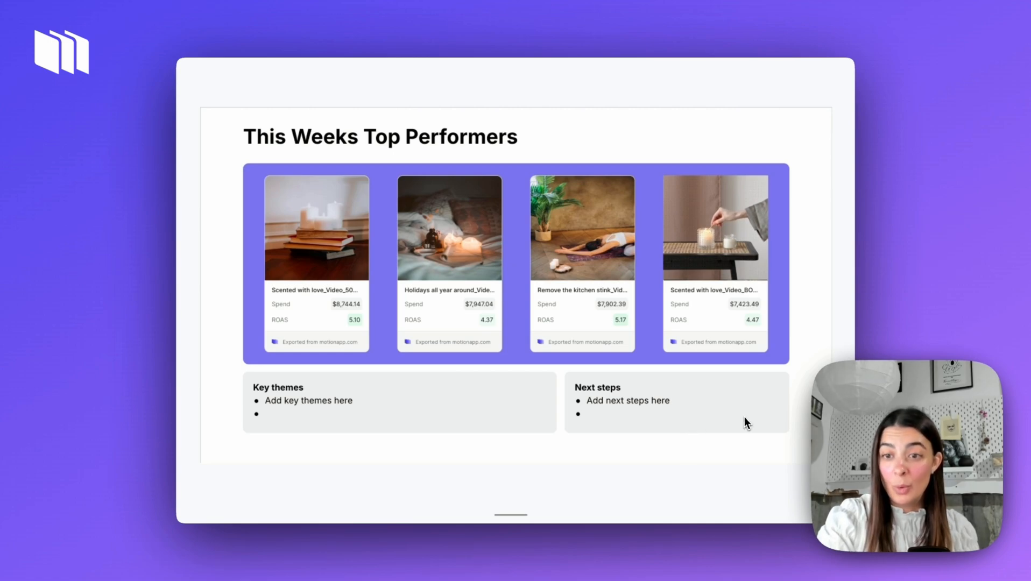
{"action": "mouse_move", "coordinate": [744, 424]}
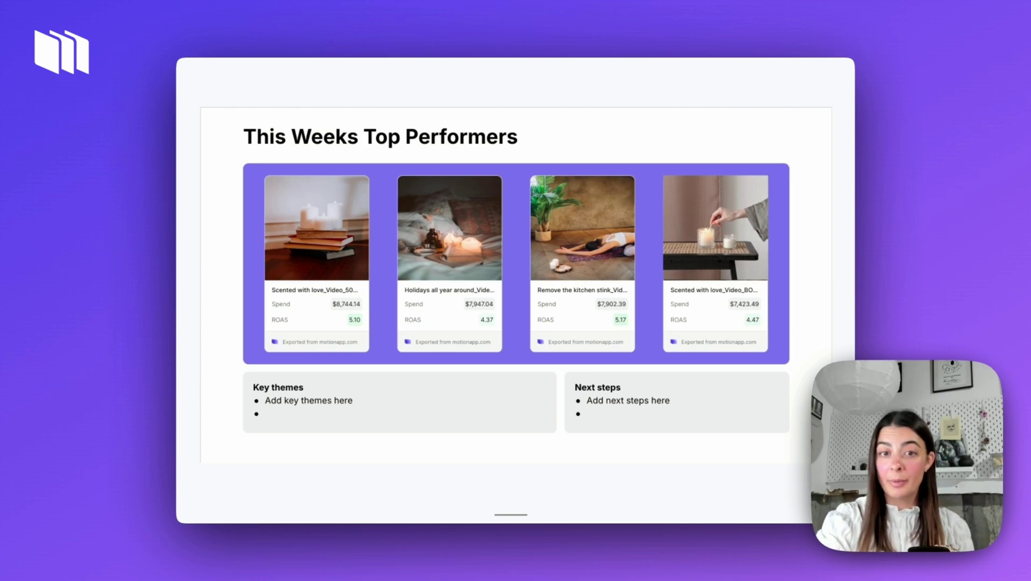
{"action": "mouse_move", "coordinate": [331, 408]}
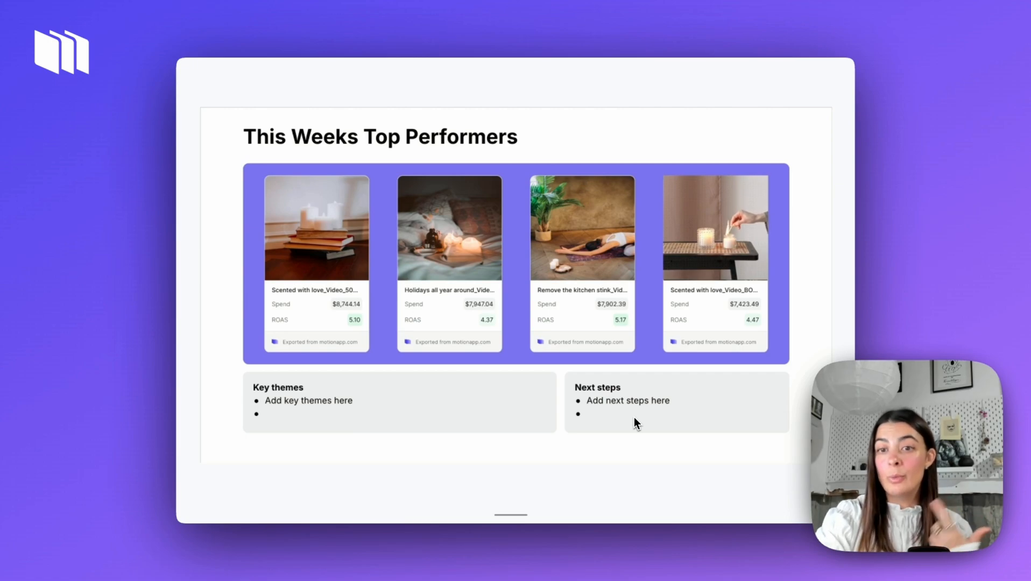
{"action": "mouse_move", "coordinate": [651, 422]}
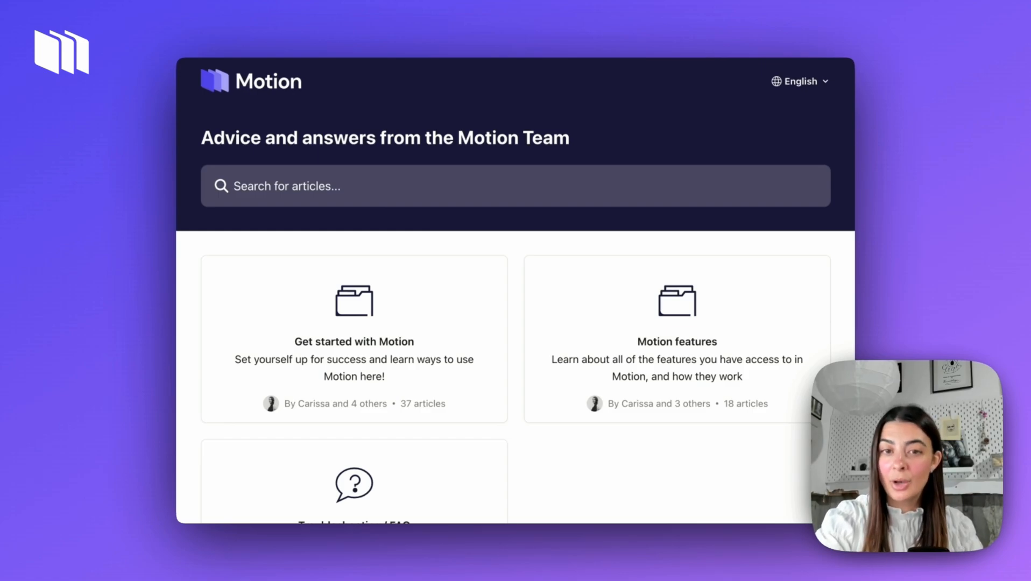
Step: Open the Motion Reporting Slide Deck Template article under Get started with Motion's Resources & templates
{"action": "left_click", "coordinate": [354, 341]}
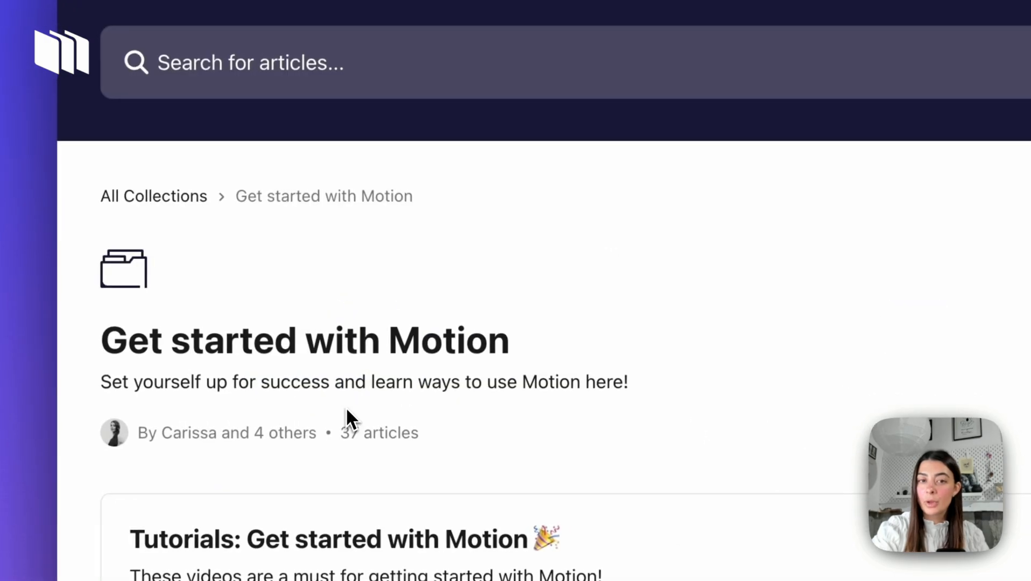
{"action": "scroll", "scroll_direction": "down", "scroll_amount": 3}
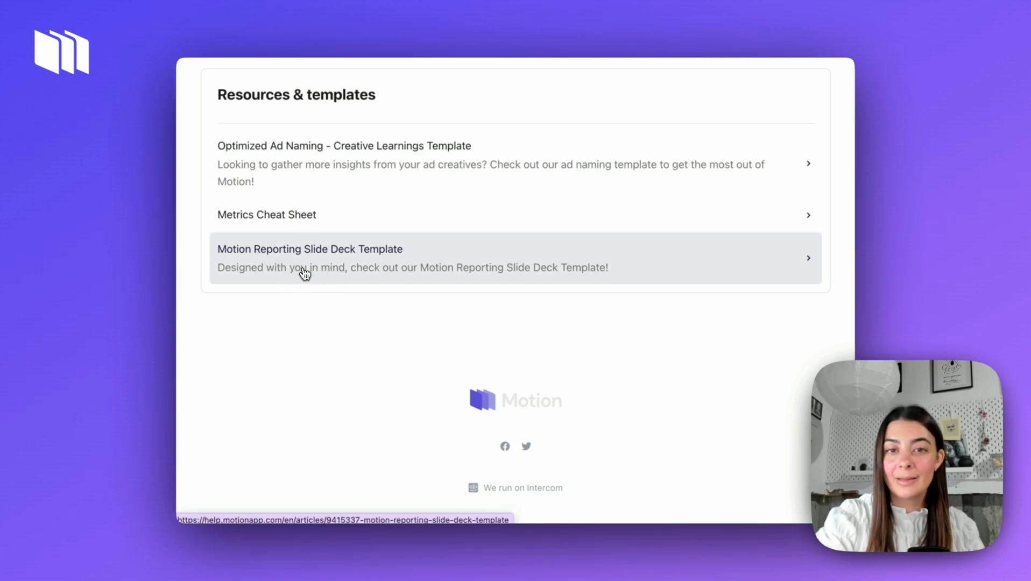
{"action": "left_click", "coordinate": [309, 257]}
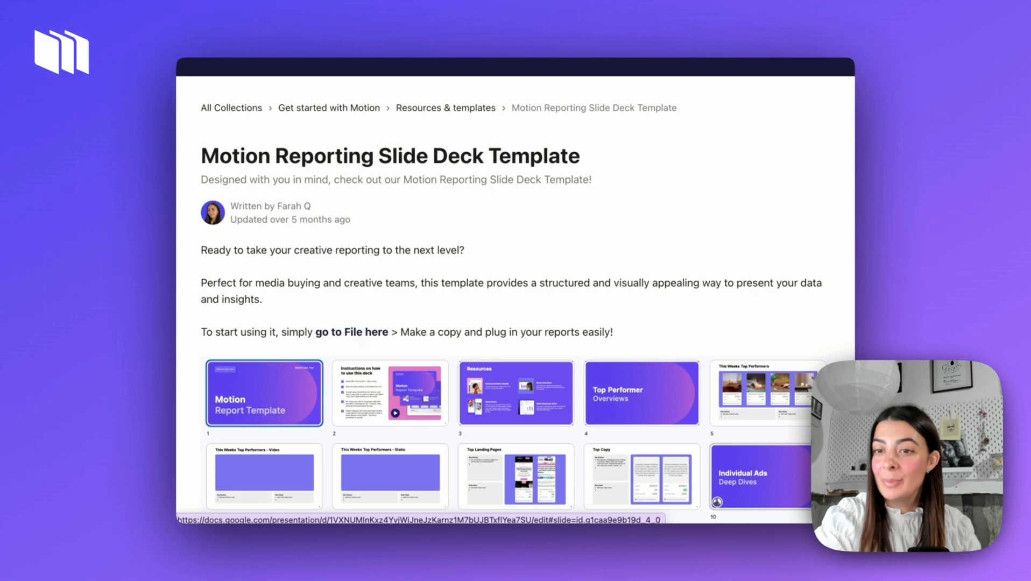
{"action": "mouse_move", "coordinate": [521, 323]}
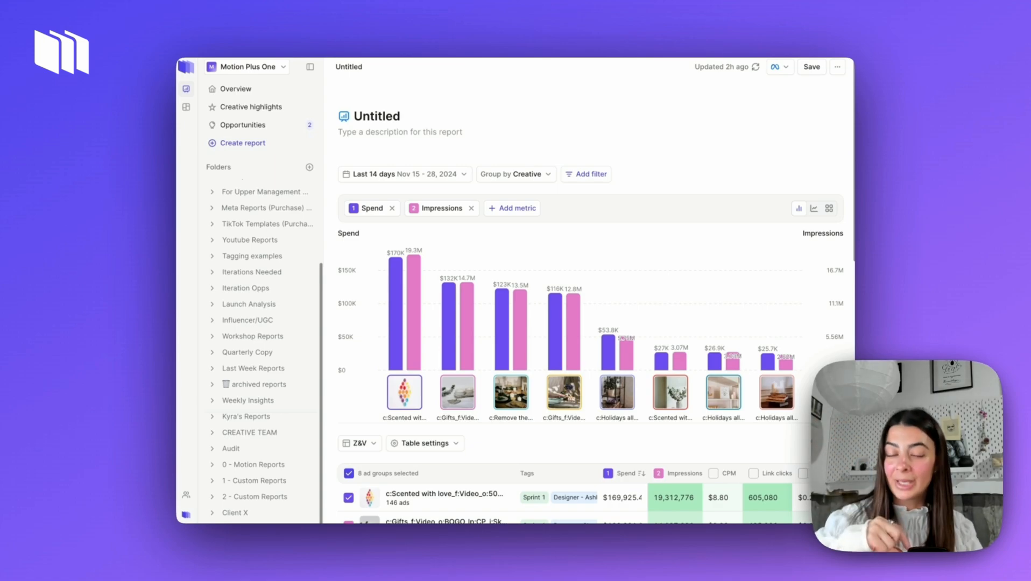
{"action": "mouse_move", "coordinate": [556, 315]}
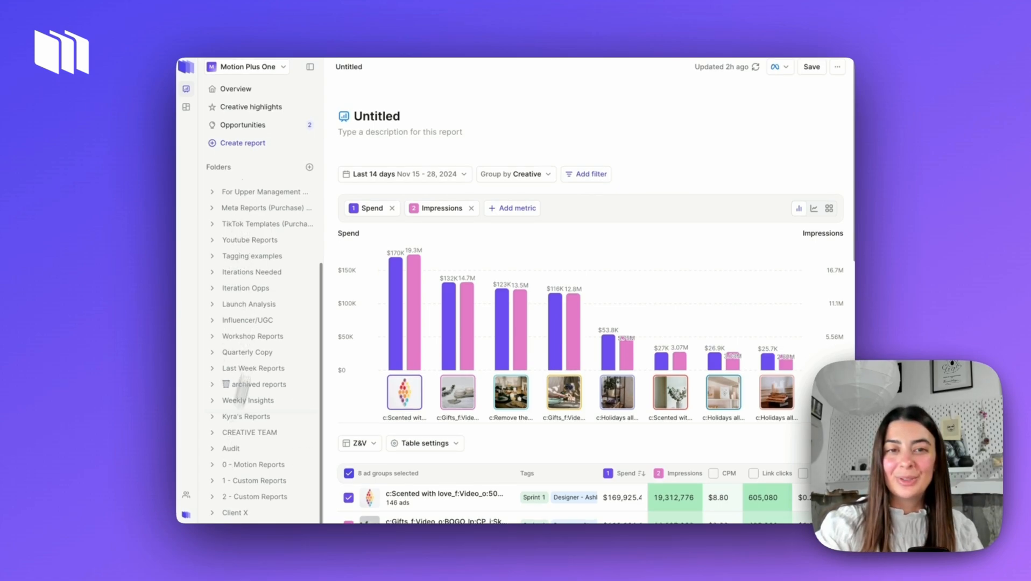
{"action": "mouse_move", "coordinate": [309, 167]}
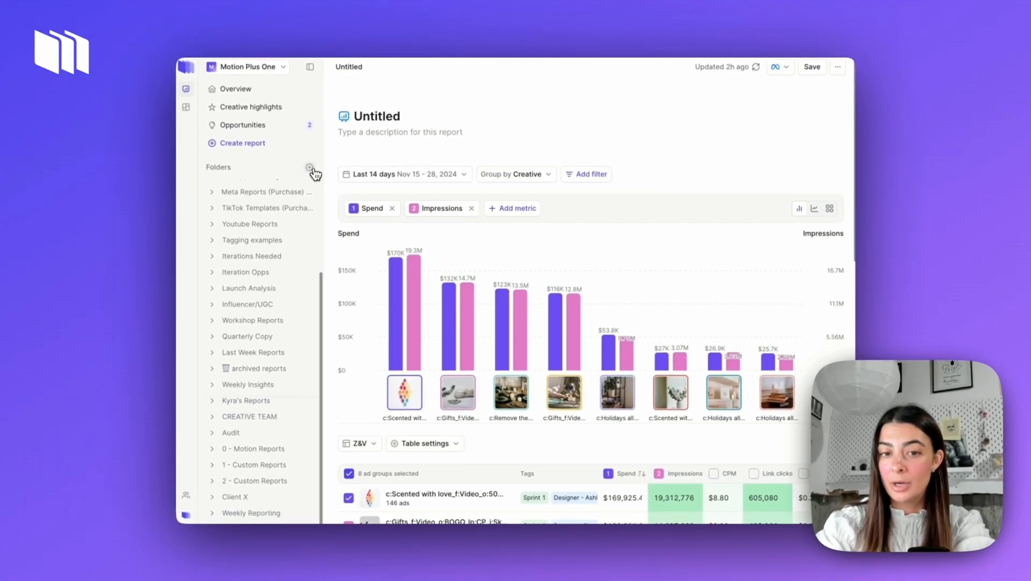
{"action": "mouse_move", "coordinate": [281, 453]}
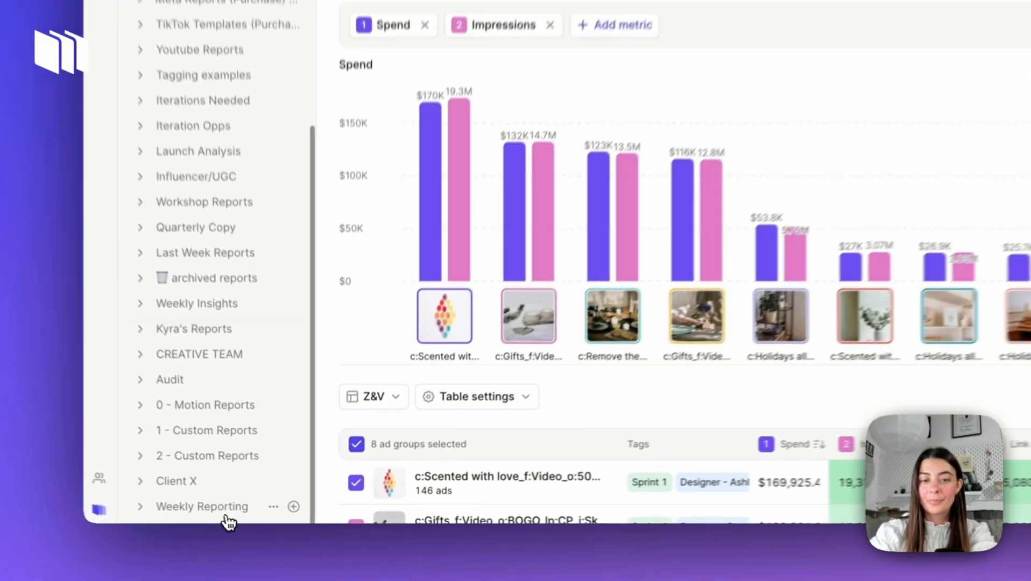
Step: Expand the Weekly Reporting folder and start a new report inside it
{"action": "left_click", "coordinate": [139, 507]}
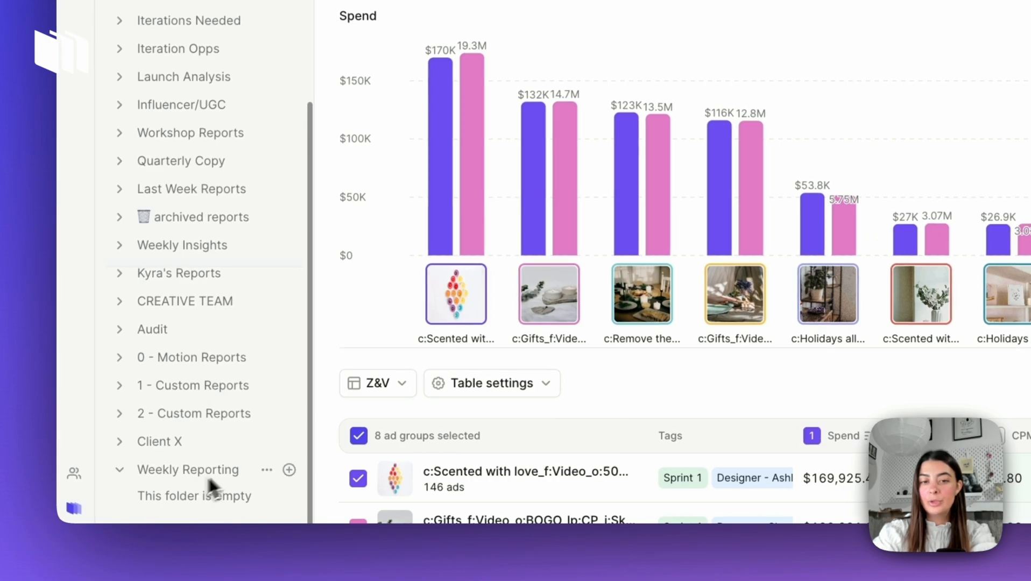
{"action": "mouse_move", "coordinate": [288, 469]}
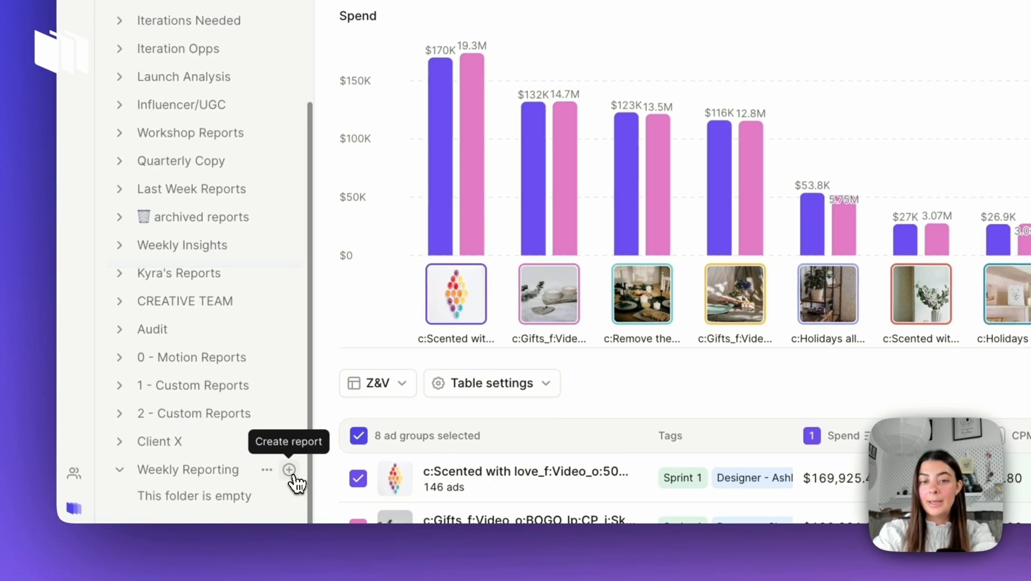
{"action": "left_click", "coordinate": [290, 470]}
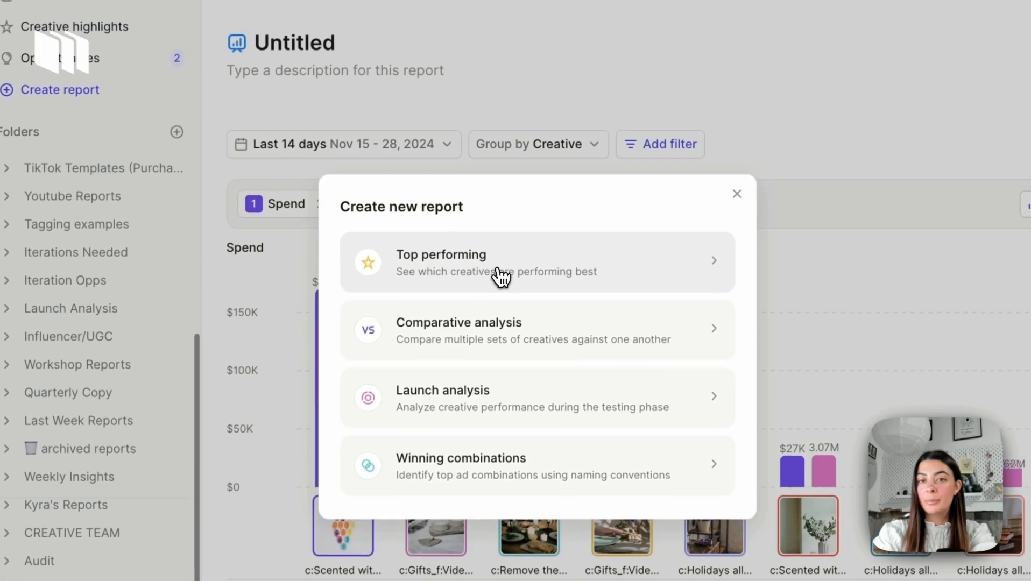
Step: Choose the Top performing report type and title it 'Top performers (prospecting)'
{"action": "left_click", "coordinate": [500, 262]}
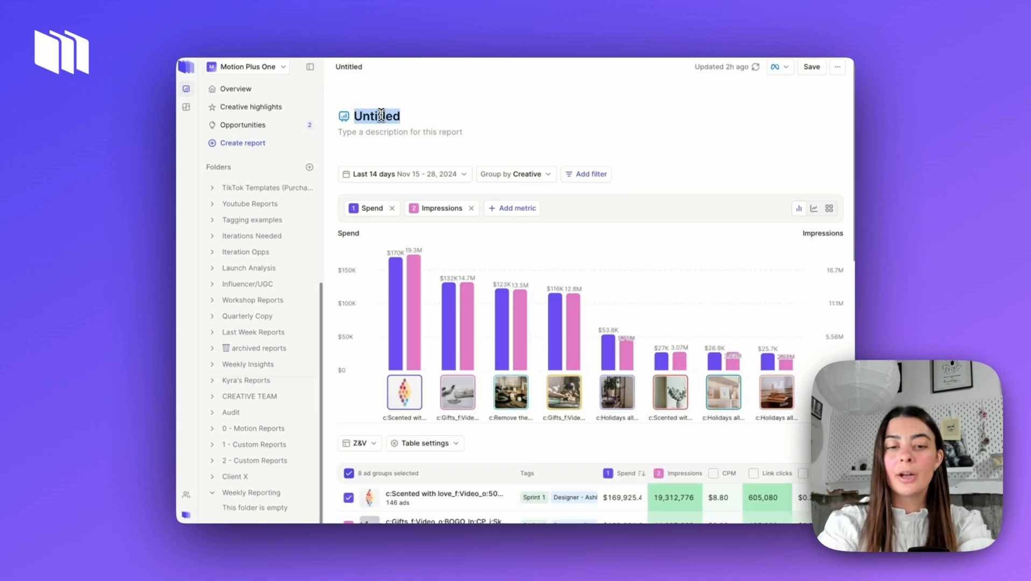
{"action": "type", "text": "Top performers (pr"}
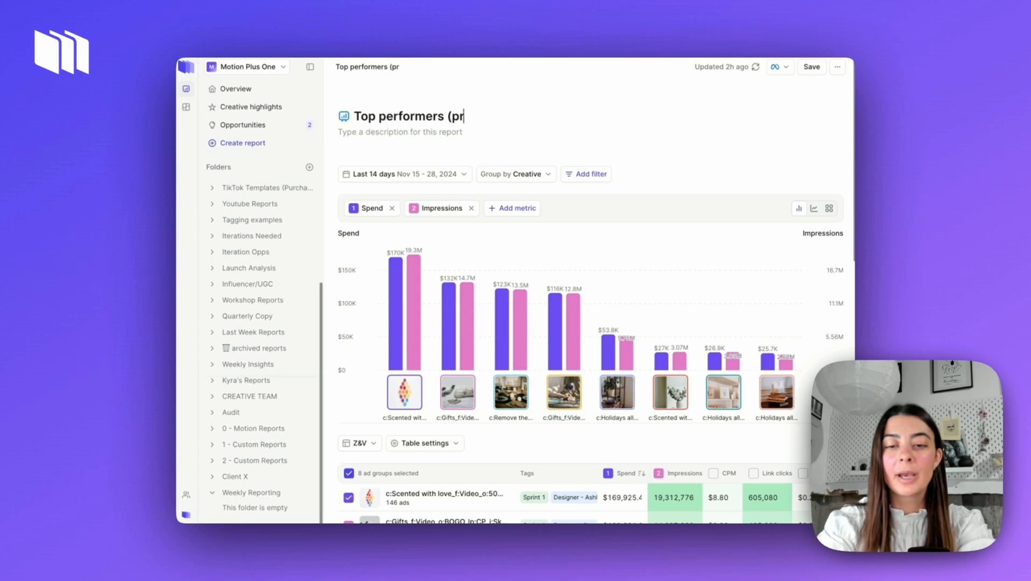
{"action": "type", "text": "ospecting)"}
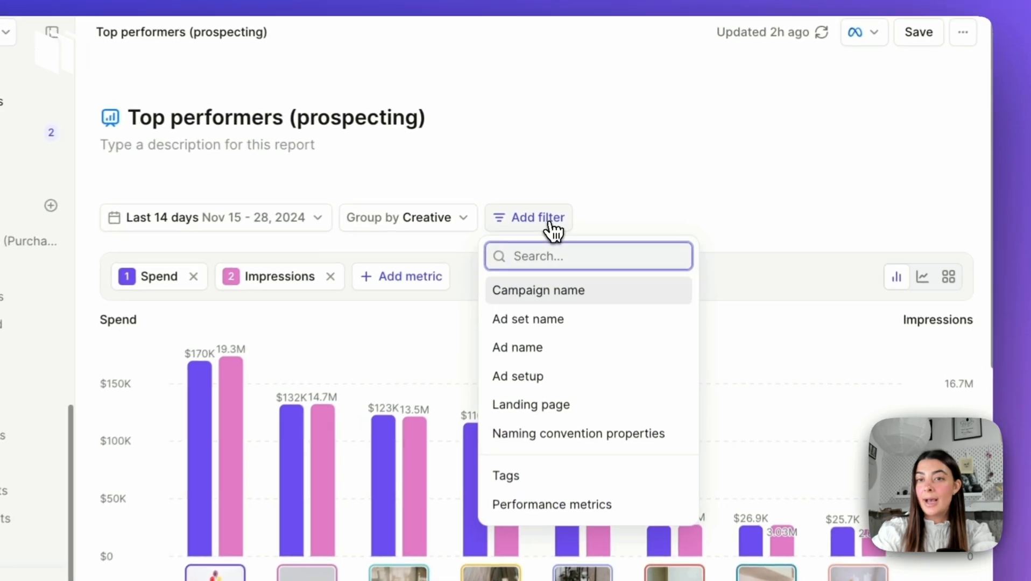
Step: Filter the report to campaign names containing 'prospecting'
{"action": "left_click", "coordinate": [538, 290]}
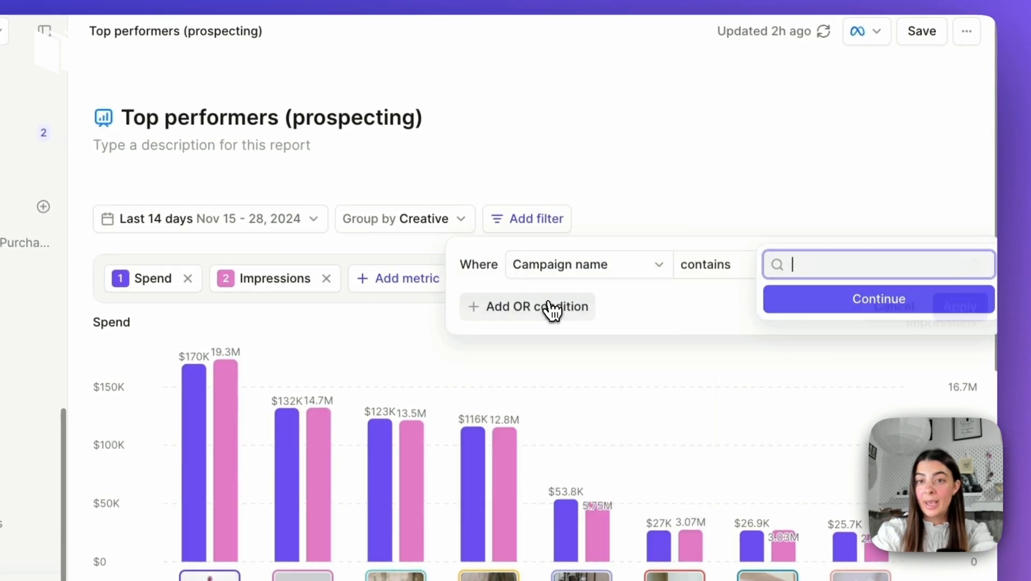
{"action": "type", "text": "prospecting"}
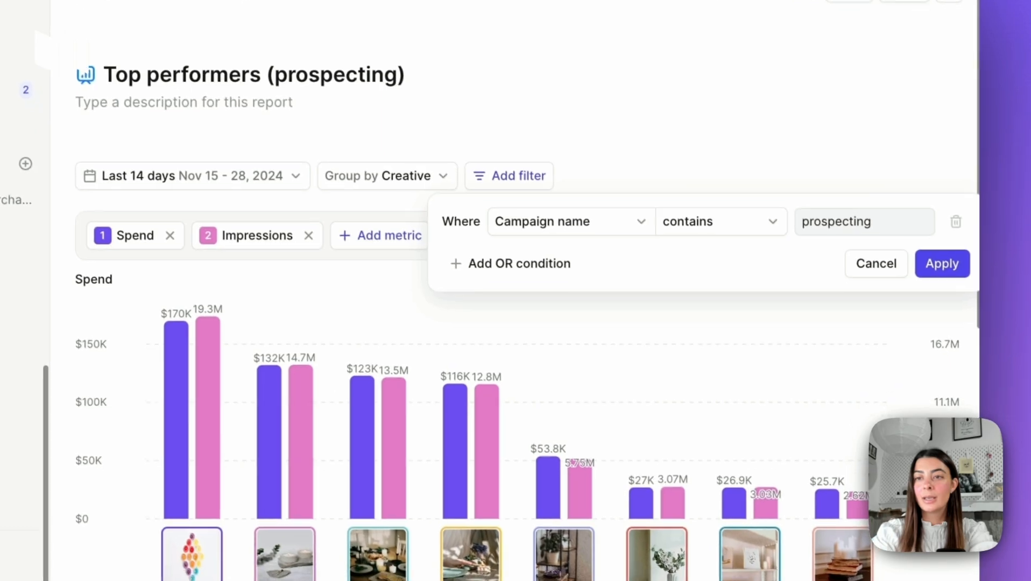
{"action": "left_click", "coordinate": [942, 263]}
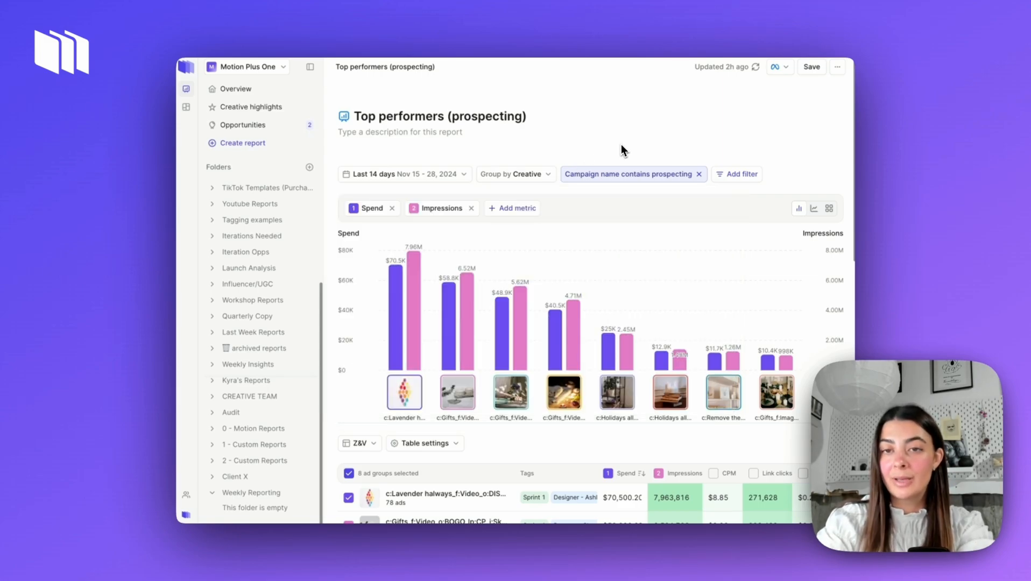
{"action": "mouse_move", "coordinate": [636, 189]}
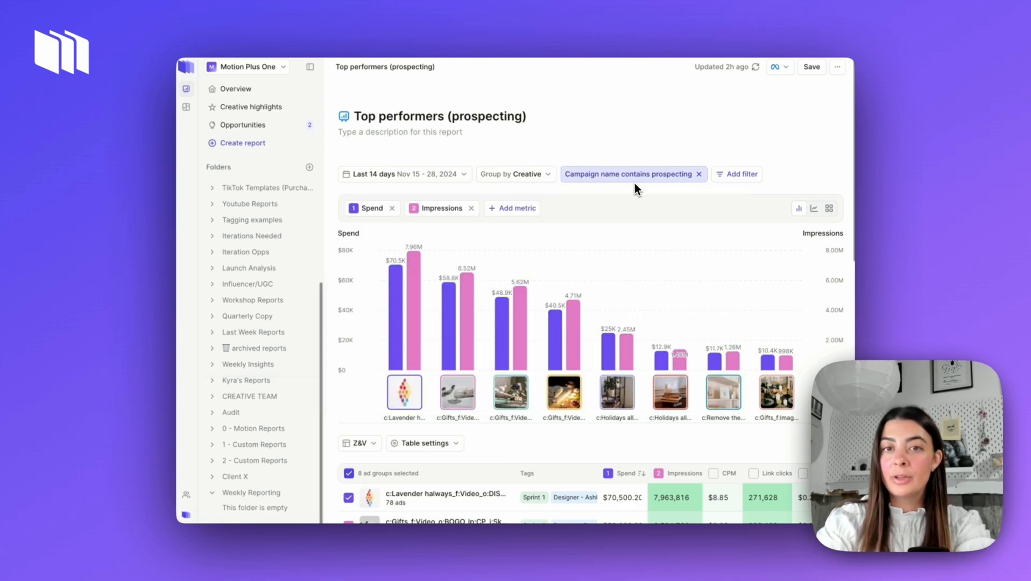
{"action": "mouse_move", "coordinate": [462, 131]}
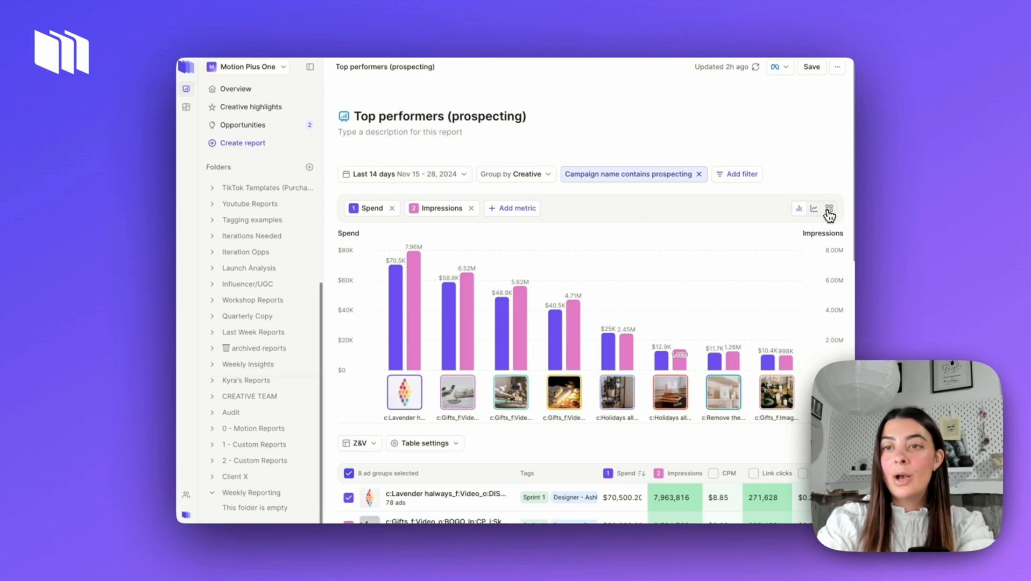
Step: Show creatives as cards and add filters for spend over 1000 and ROAS over 3
{"action": "left_click", "coordinate": [830, 208]}
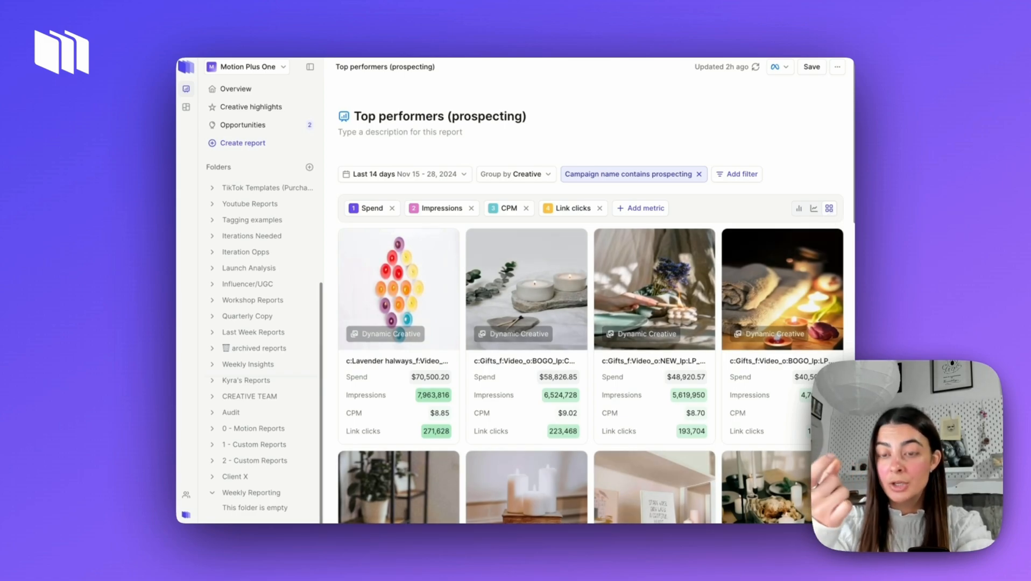
{"action": "left_click", "coordinate": [737, 174]}
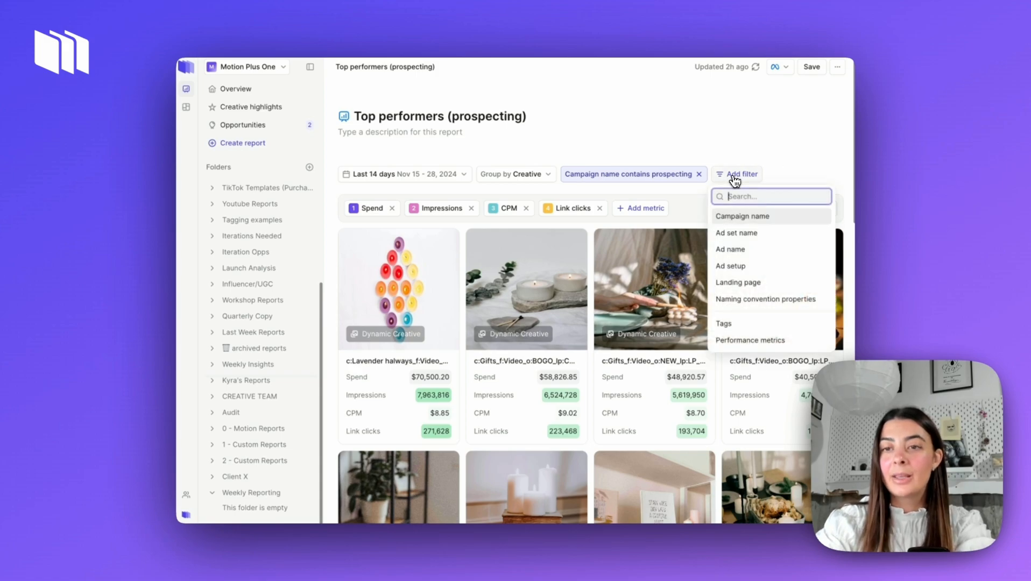
{"action": "left_click", "coordinate": [750, 340]}
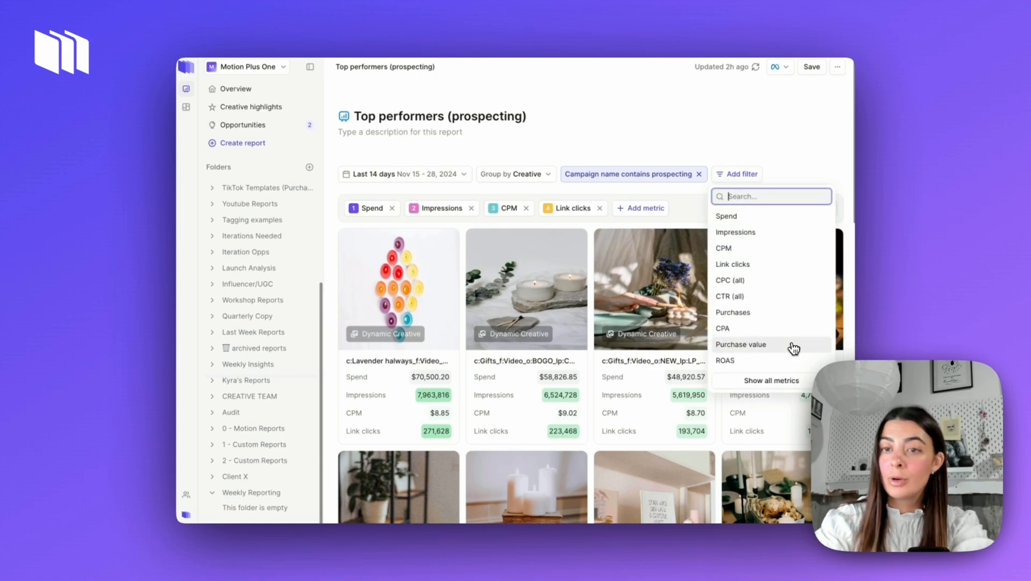
{"action": "mouse_move", "coordinate": [752, 217]}
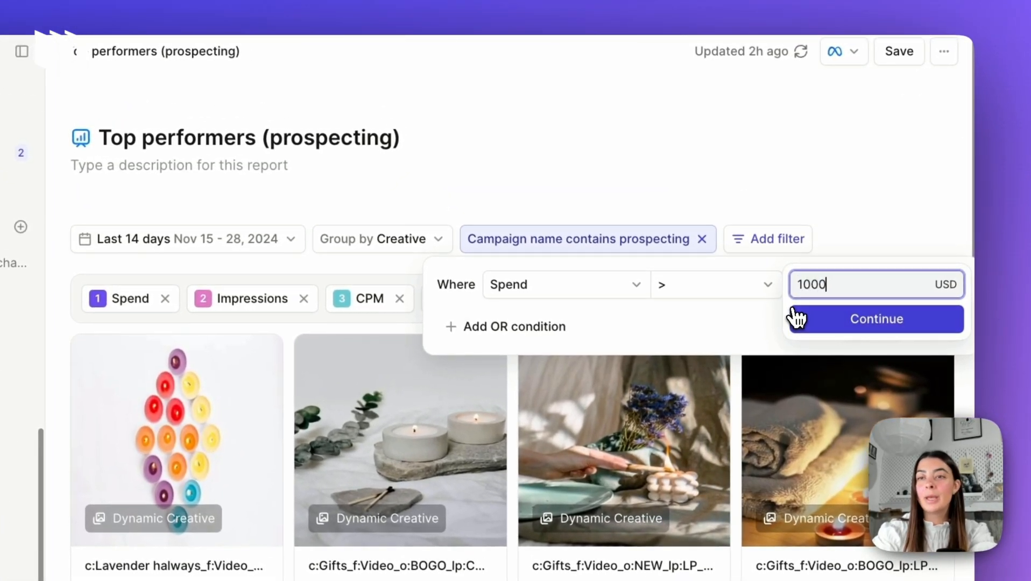
{"action": "left_click", "coordinate": [876, 319]}
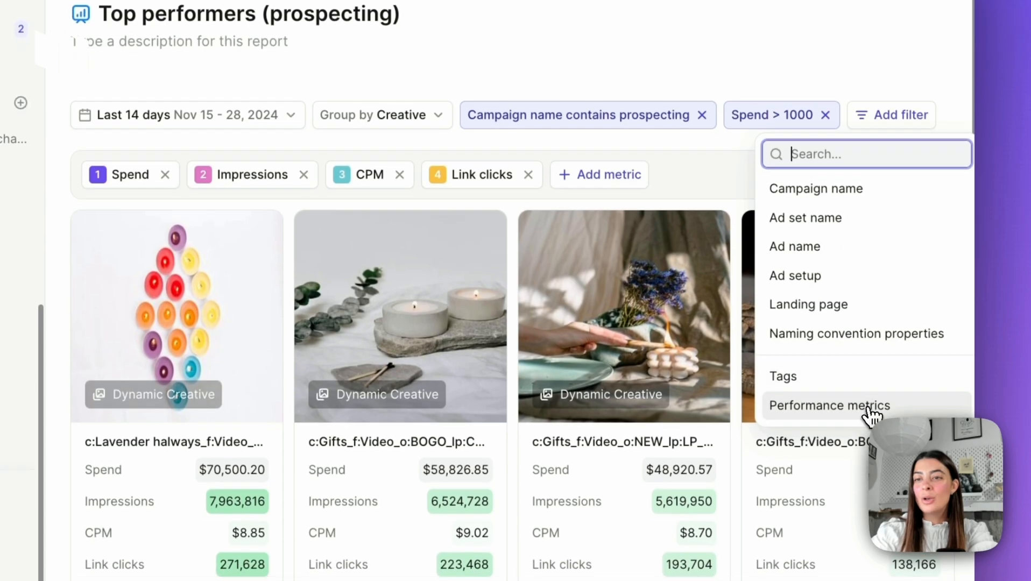
{"action": "type", "text": "r"}
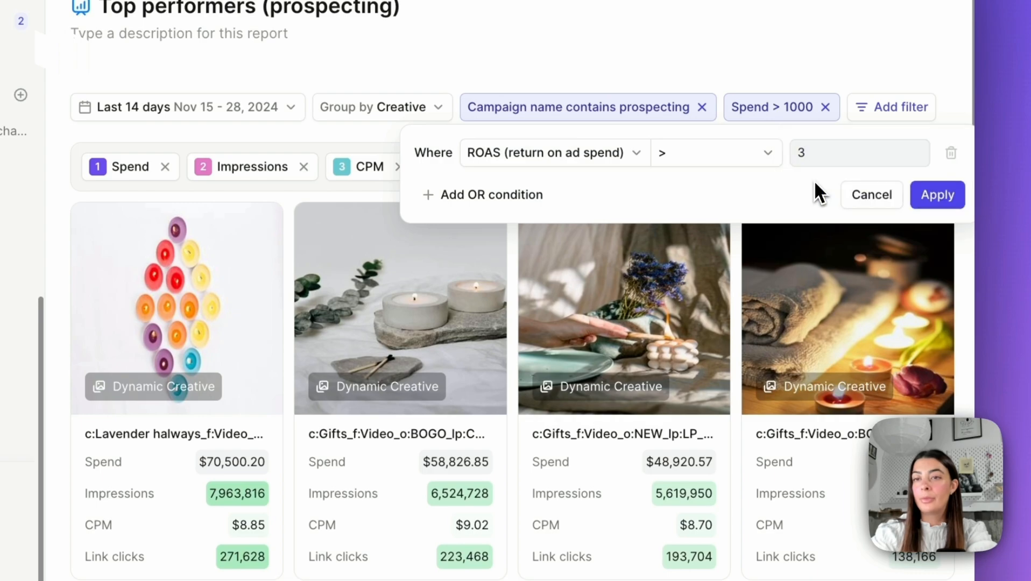
{"action": "left_click", "coordinate": [937, 195]}
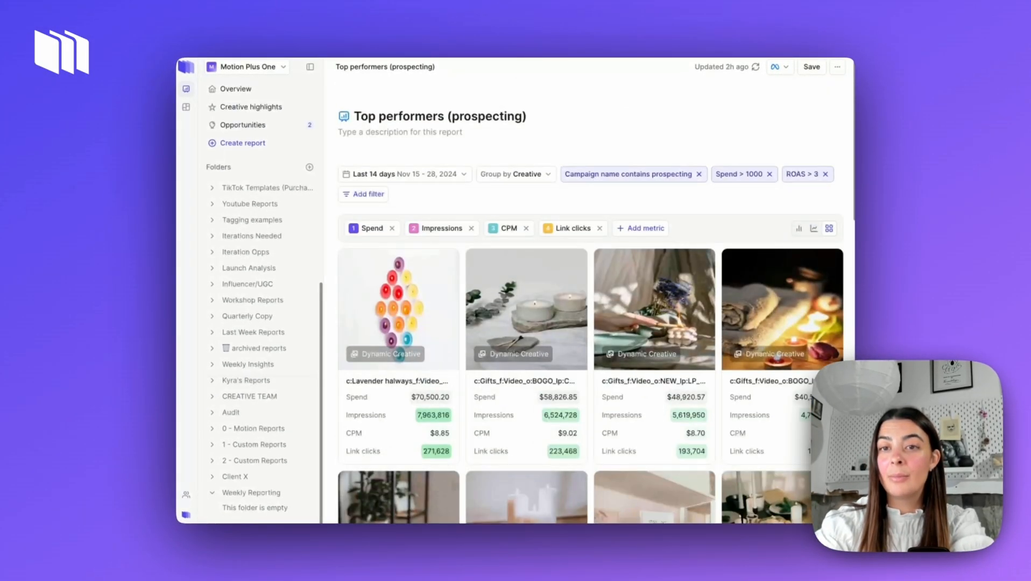
Step: Show ROAS, Thumbstop, Hold rate, CTR (outbound) and Click to purchase on cards, then save
{"action": "scroll", "scroll_direction": "down", "scroll_amount": 3}
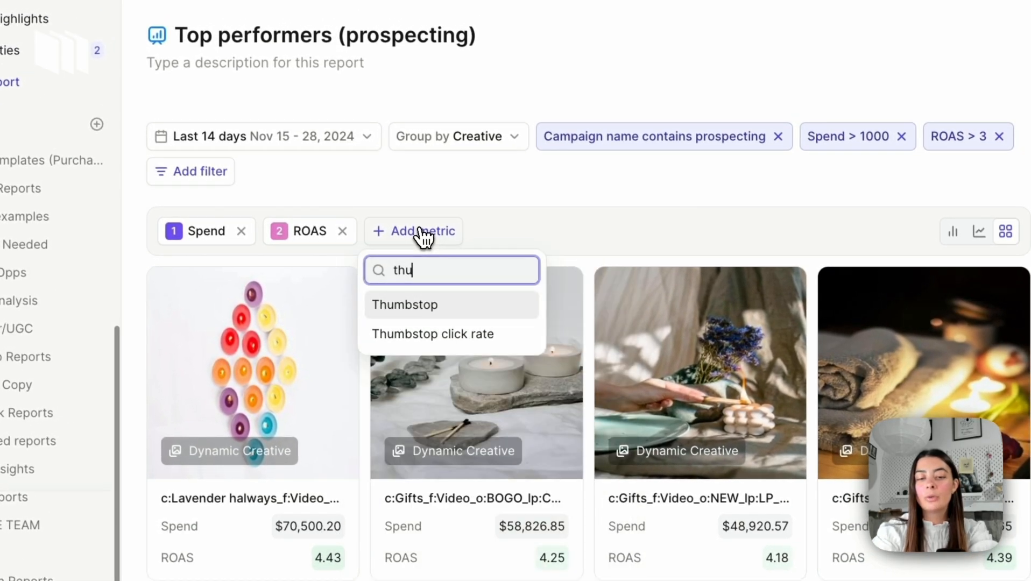
{"action": "left_click", "coordinate": [404, 305]}
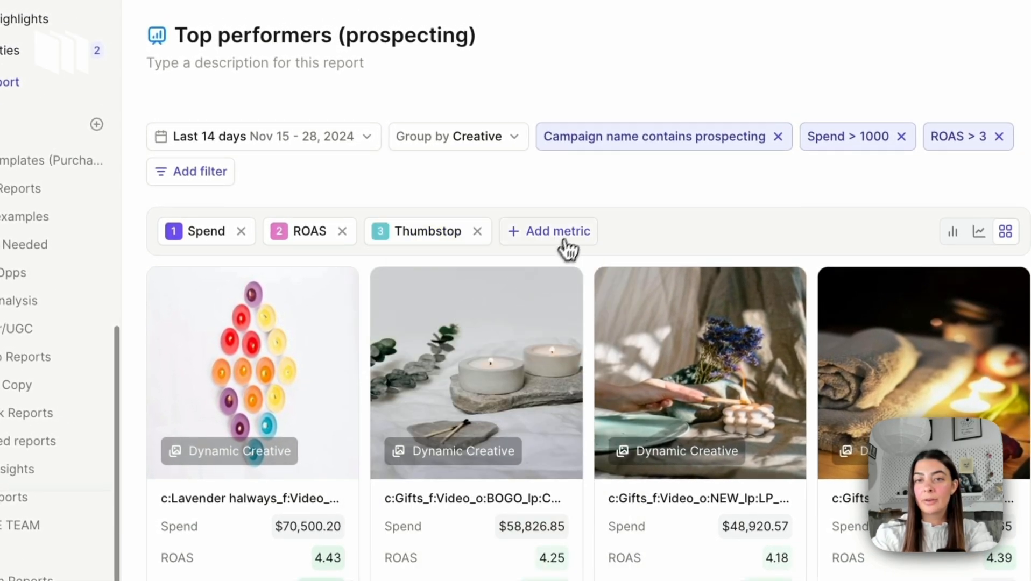
{"action": "type", "text": "hold"}
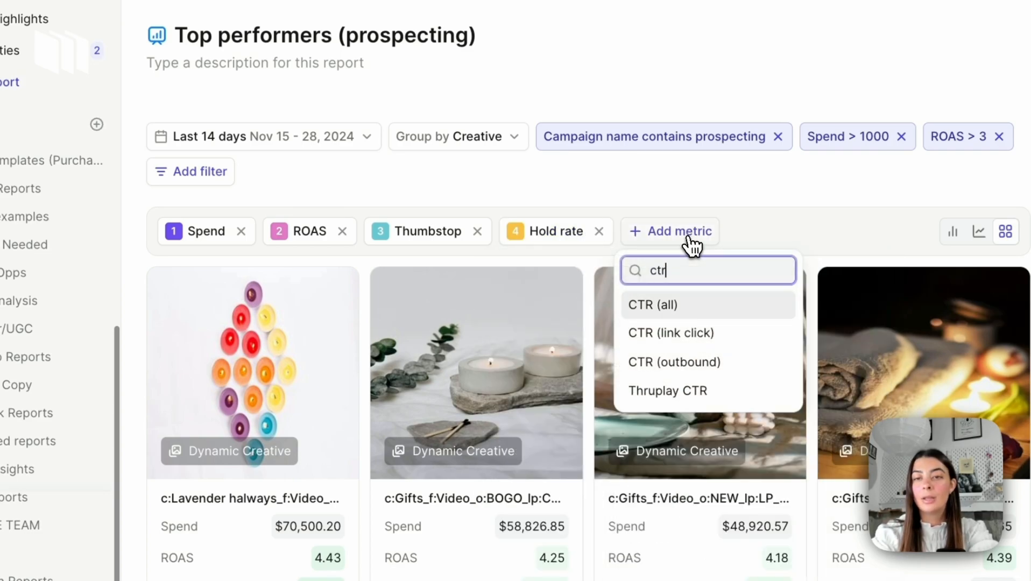
{"action": "left_click", "coordinate": [674, 361]}
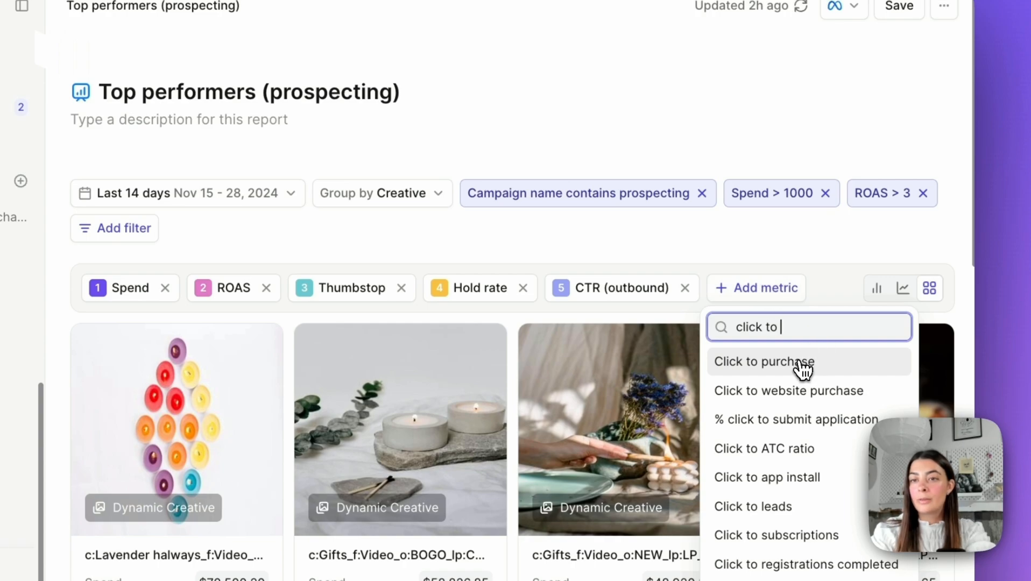
{"action": "left_click", "coordinate": [762, 361]}
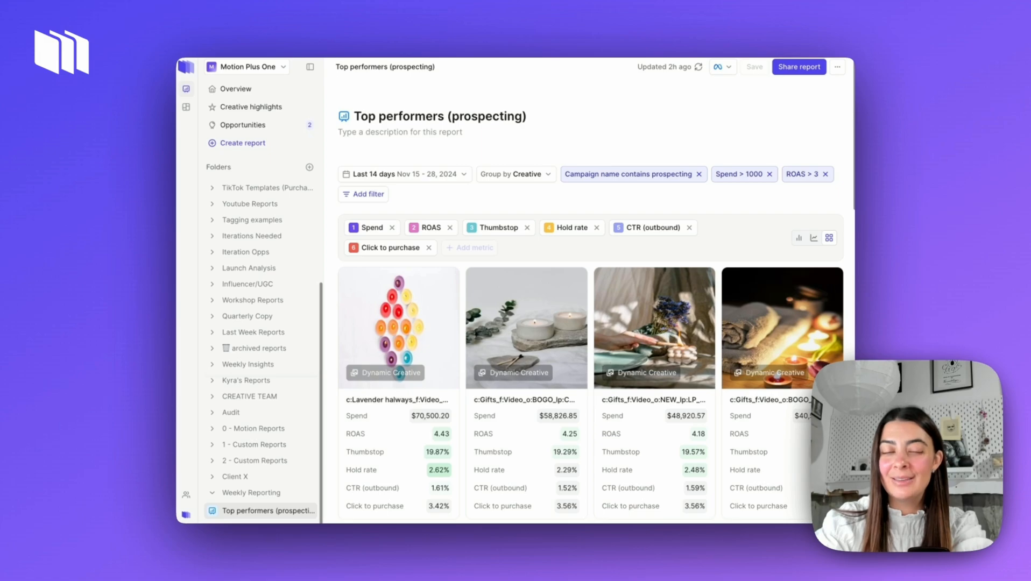
{"action": "mouse_move", "coordinate": [788, 1]}
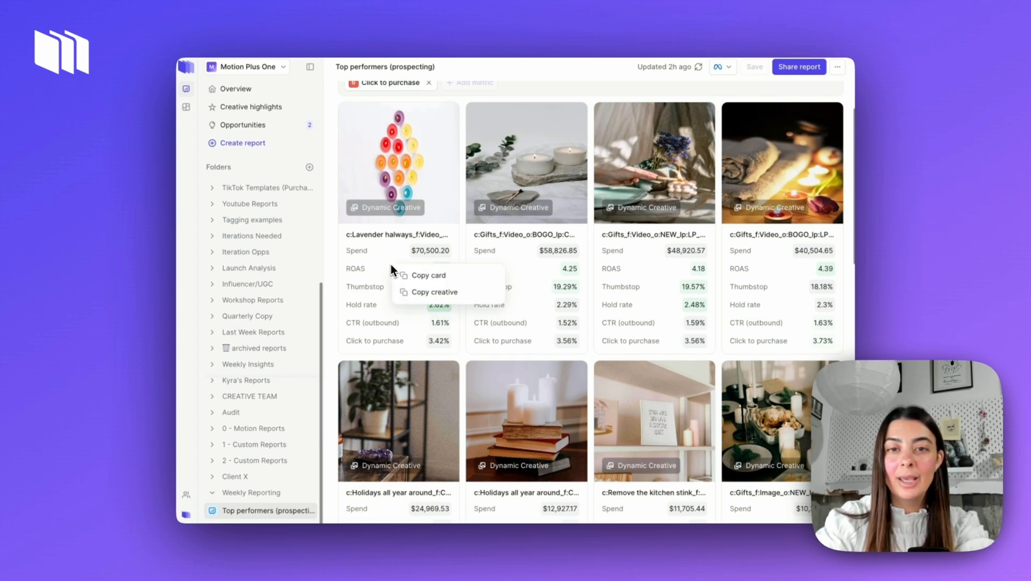
{"action": "mouse_move", "coordinate": [428, 276]}
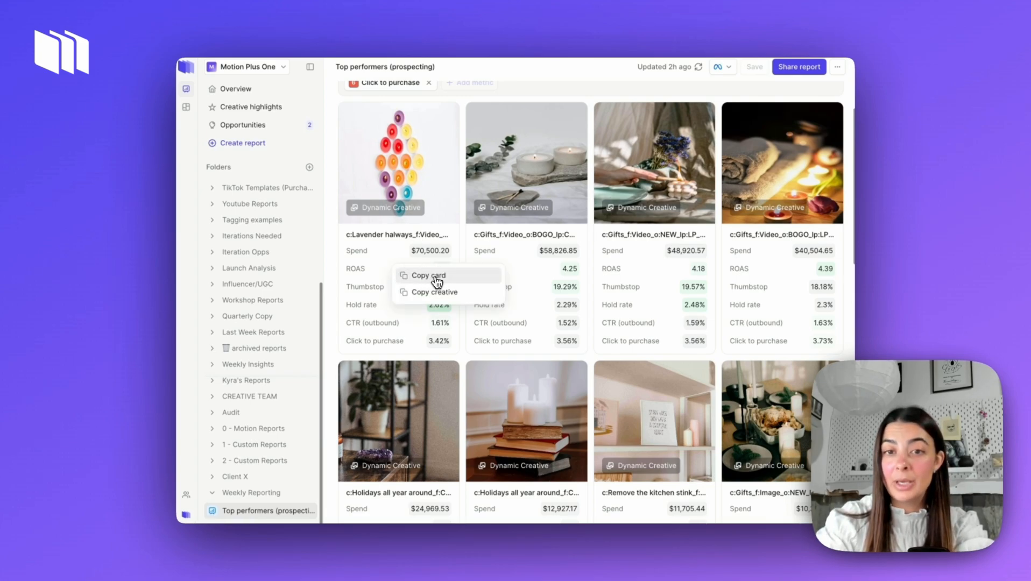
Step: Copy the lavender 'Holidays all year around' creative card with its metrics
{"action": "left_click", "coordinate": [428, 275]}
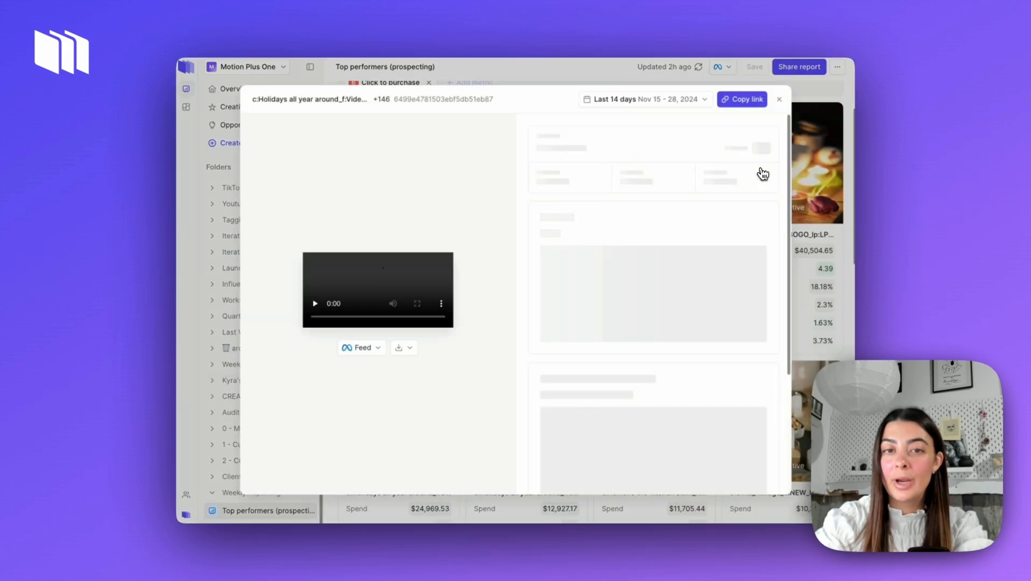
Step: Preview the creative in another placement and download it as a GIF
{"action": "left_click", "coordinate": [360, 348]}
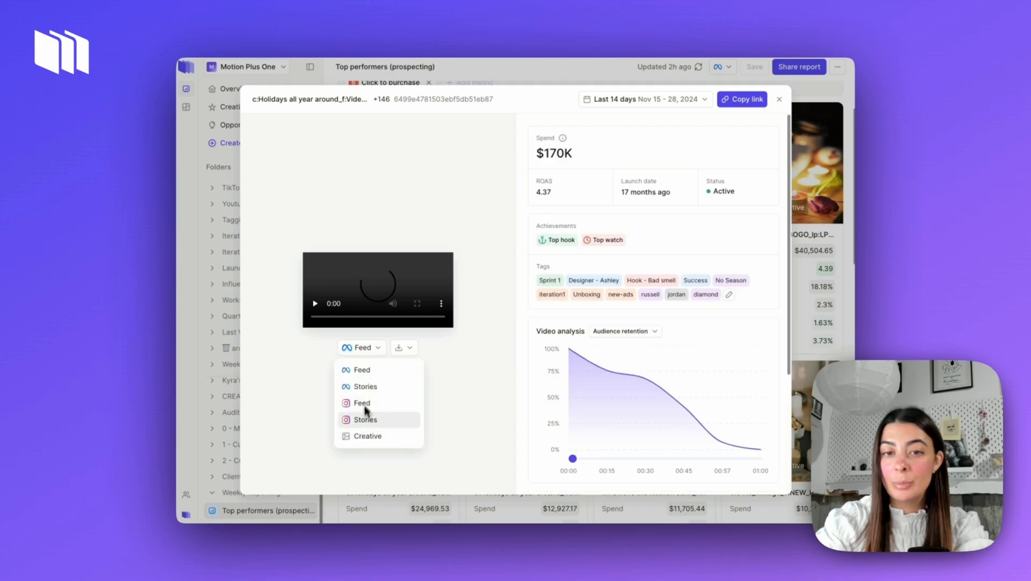
{"action": "left_click", "coordinate": [403, 348]}
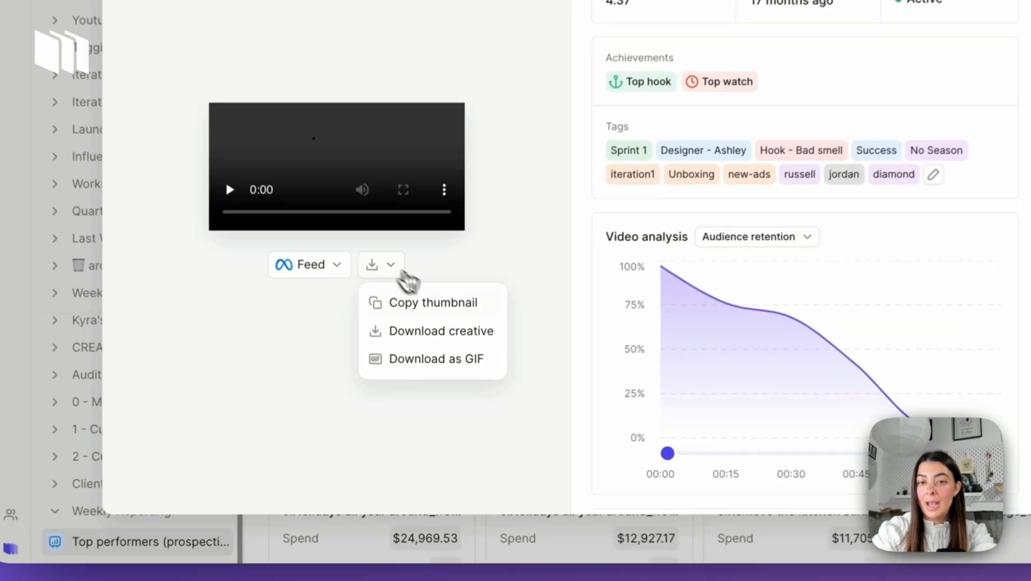
{"action": "left_click", "coordinate": [432, 359]}
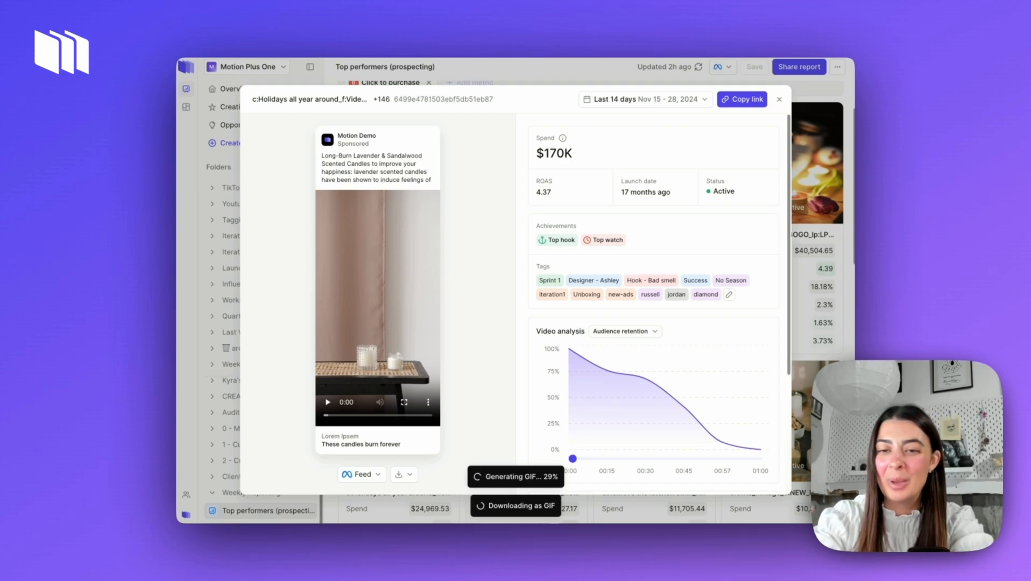
{"action": "mouse_move", "coordinate": [645, 383]}
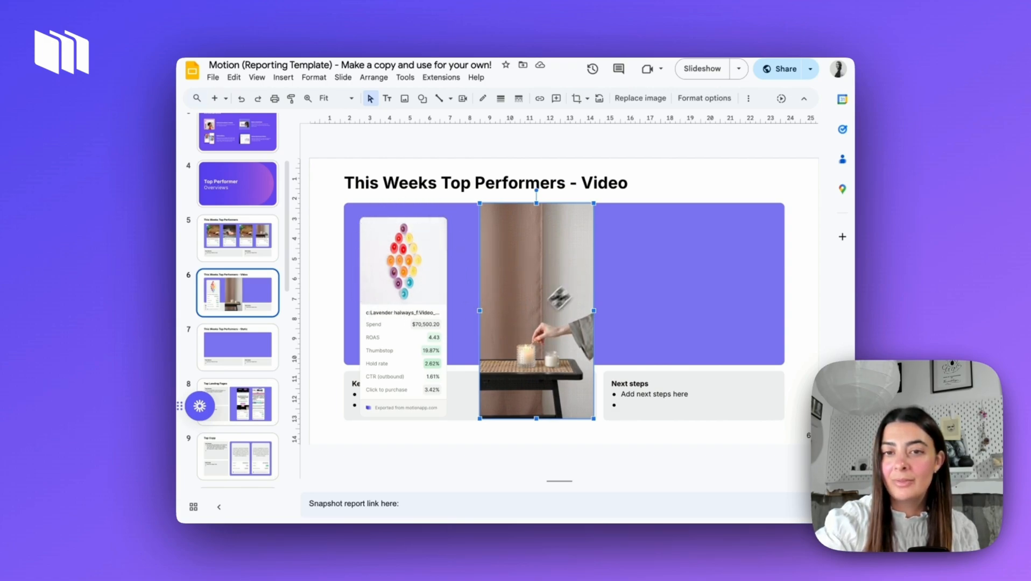
Step: Return from the Google Slides deck to the Motion report
{"action": "key", "text": "Delete"}
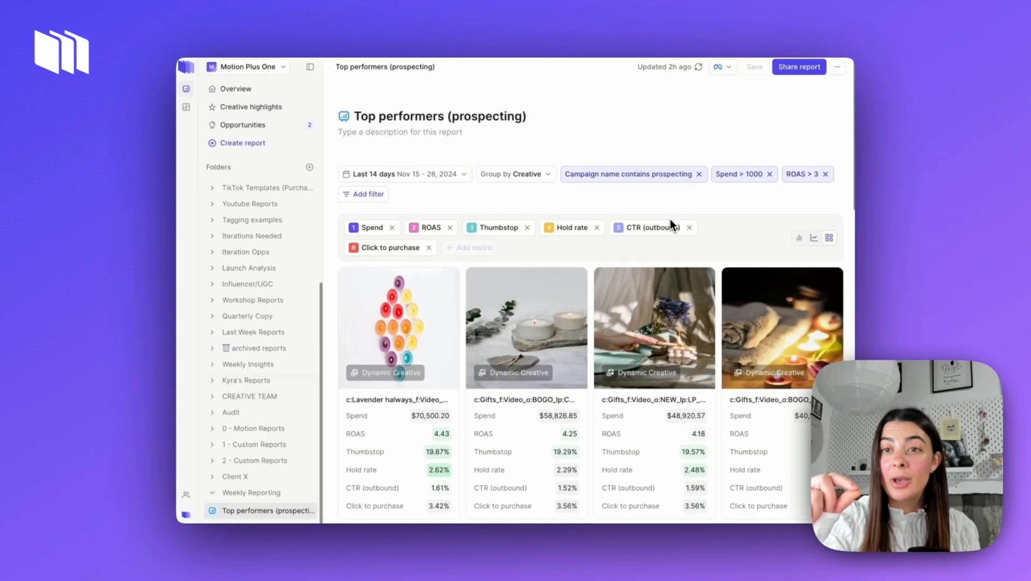
{"action": "mouse_move", "coordinate": [670, 227]}
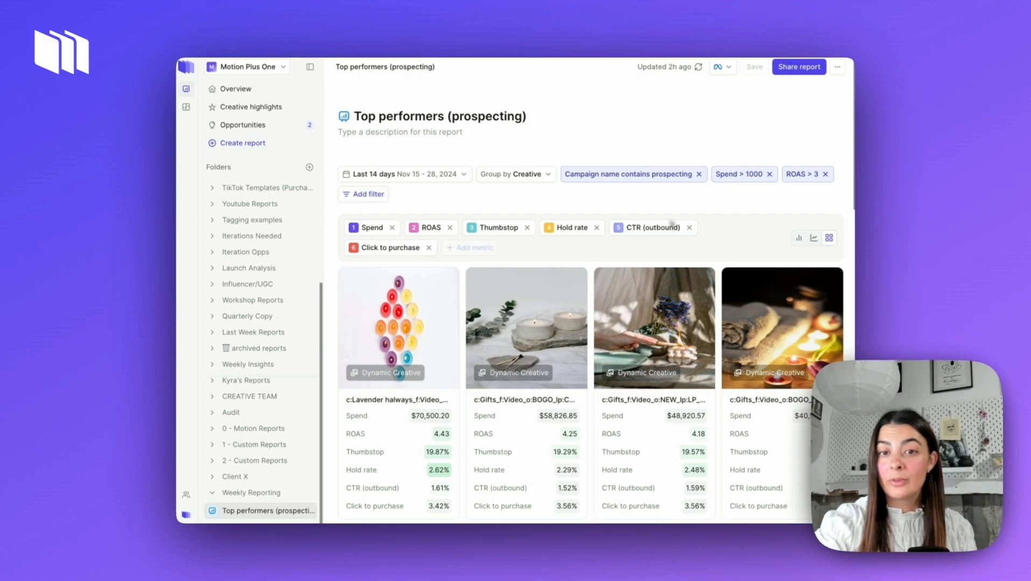
{"action": "mouse_move", "coordinate": [801, 244]}
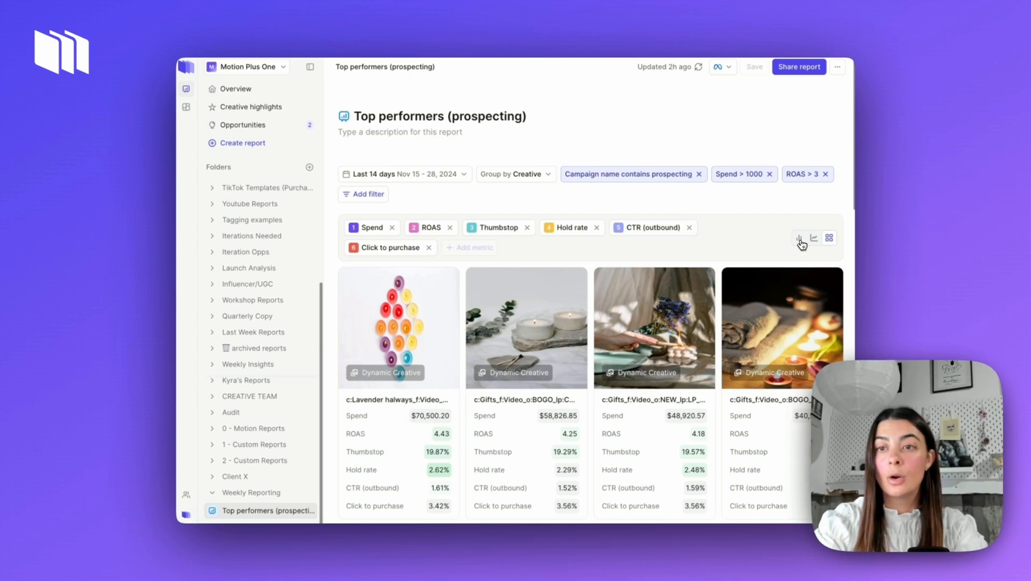
Step: Switch the Top performers report to bar chart view comparing spend and impressions
{"action": "left_click", "coordinate": [815, 228]}
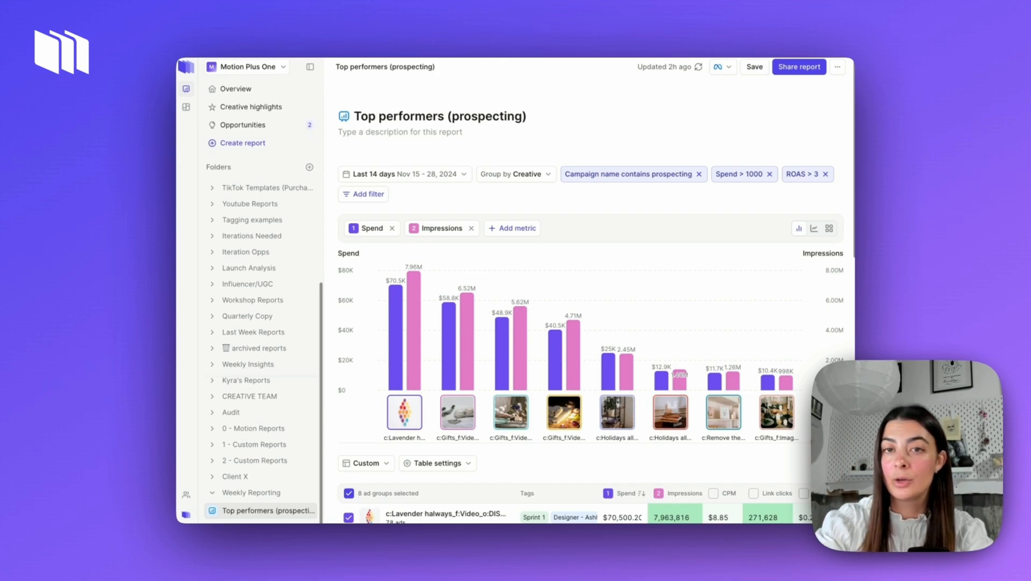
{"action": "mouse_move", "coordinate": [806, 185]}
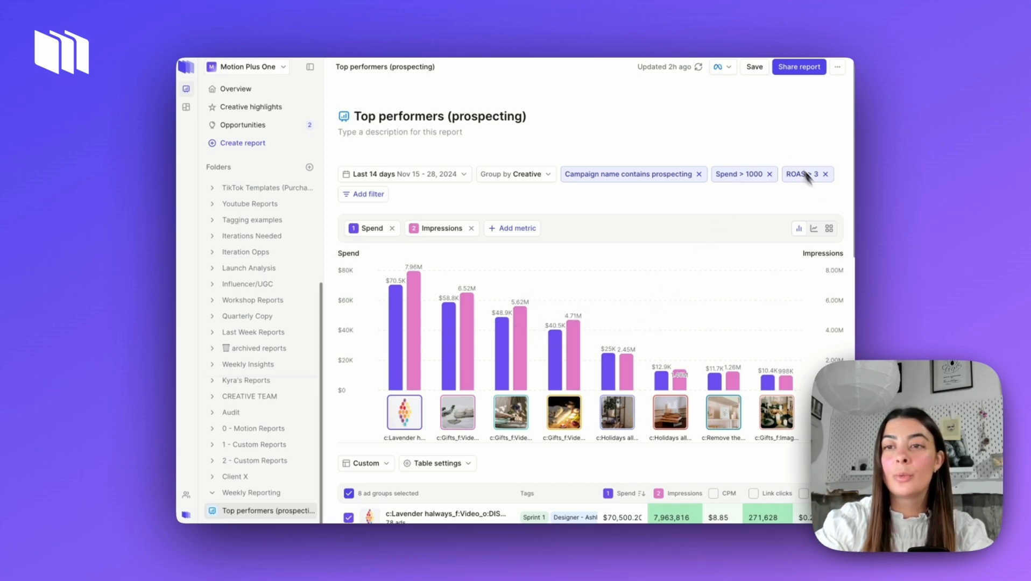
{"action": "mouse_move", "coordinate": [821, 116]}
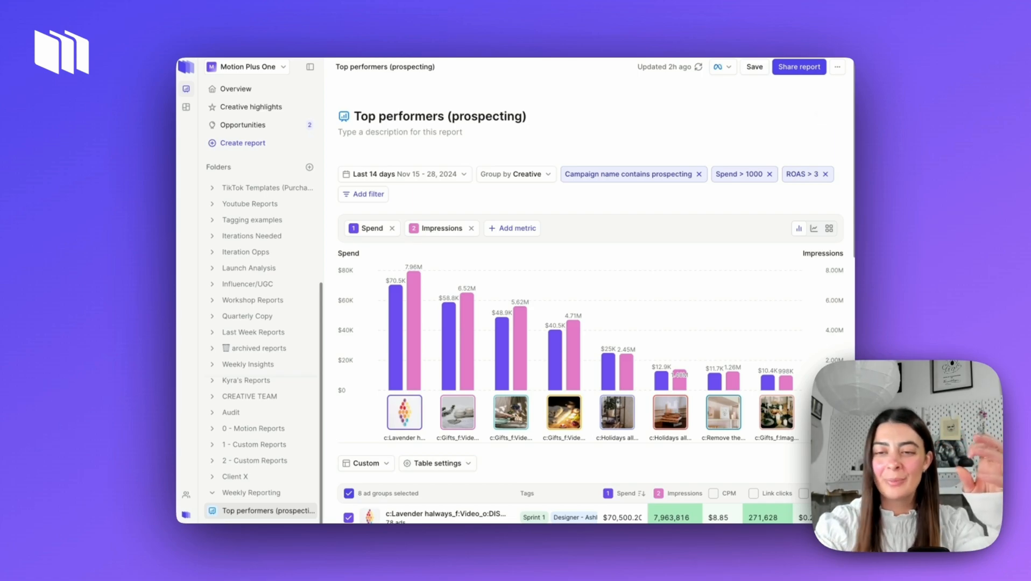
{"action": "scroll", "scroll_direction": "down", "scroll_amount": 3}
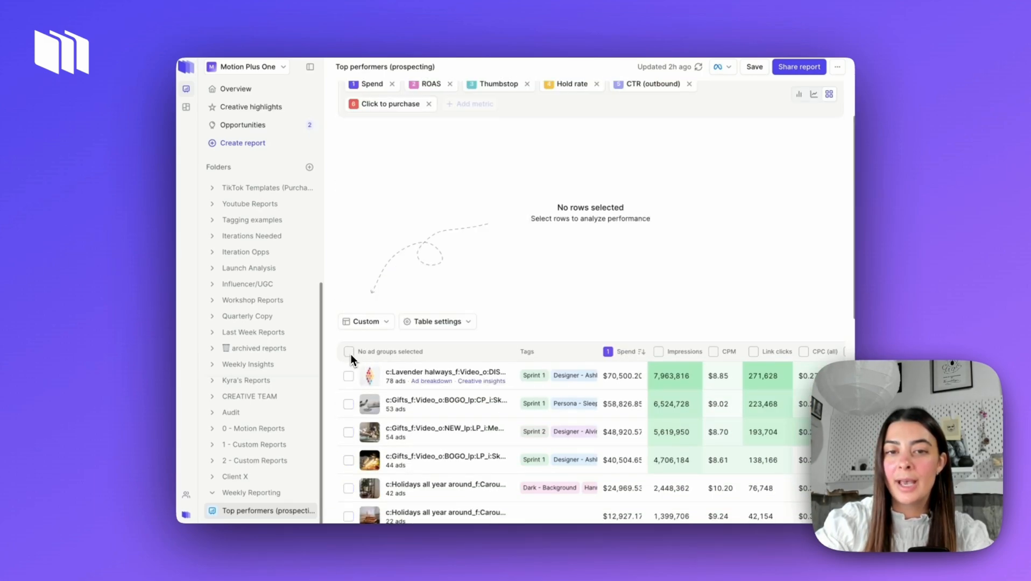
Step: Select all ad groups and copy a snapshot link noting 'Here are our top performers last 14 days'
{"action": "left_click", "coordinate": [347, 351]}
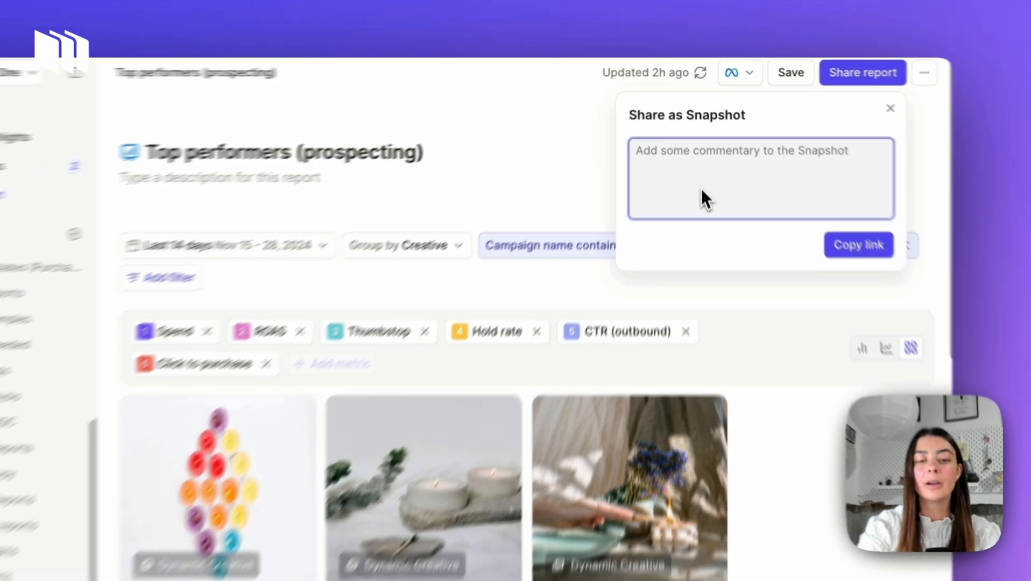
{"action": "type", "text": "Here are our top"}
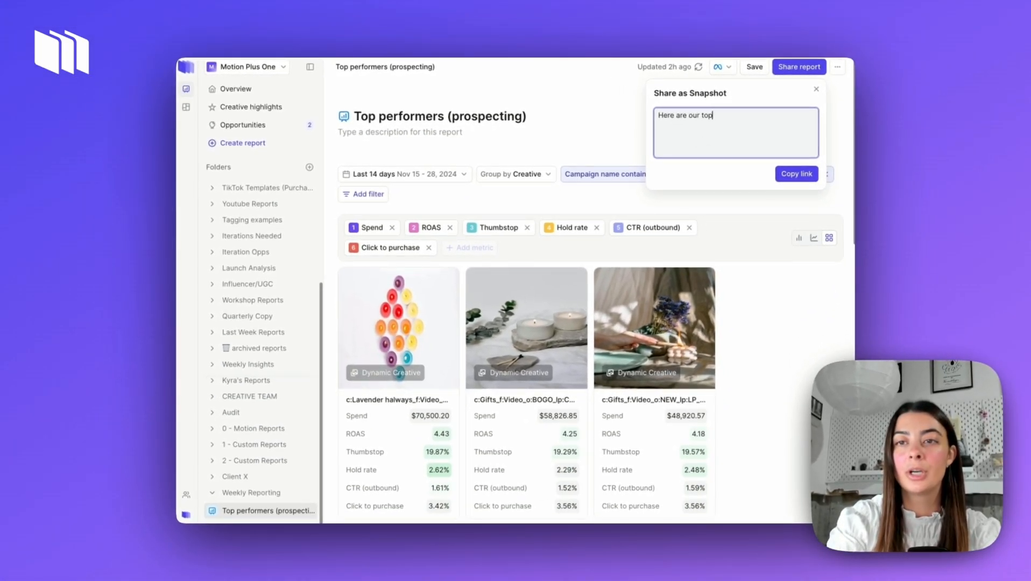
{"action": "type", "text": "performers"}
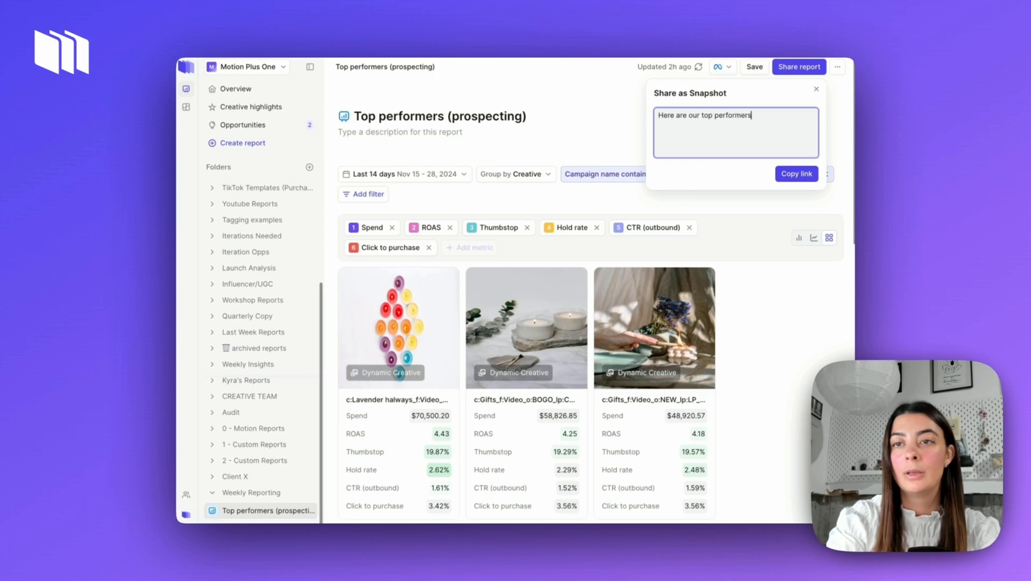
{"action": "type", "text": "last 14 day"}
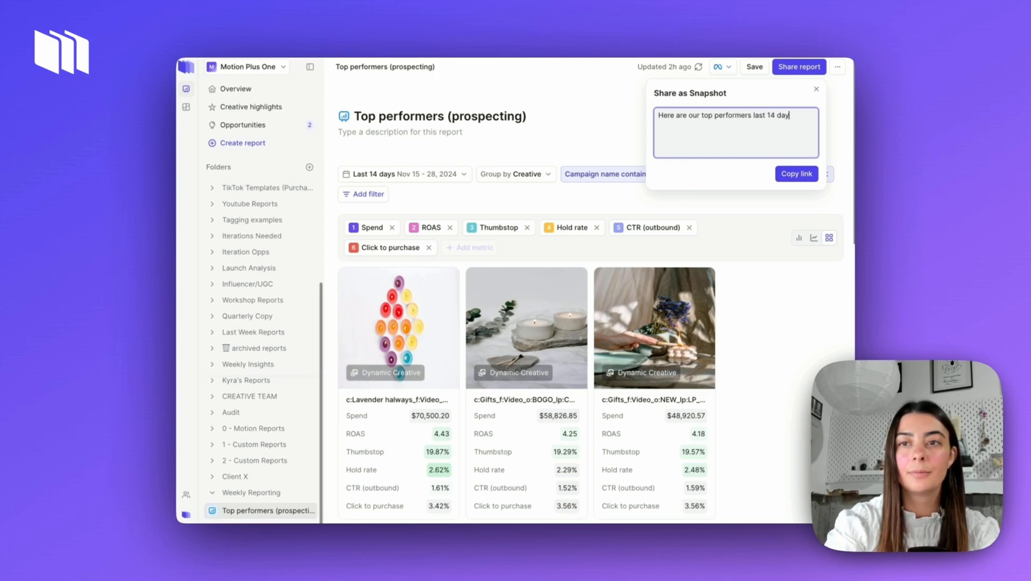
{"action": "left_click", "coordinate": [797, 173]}
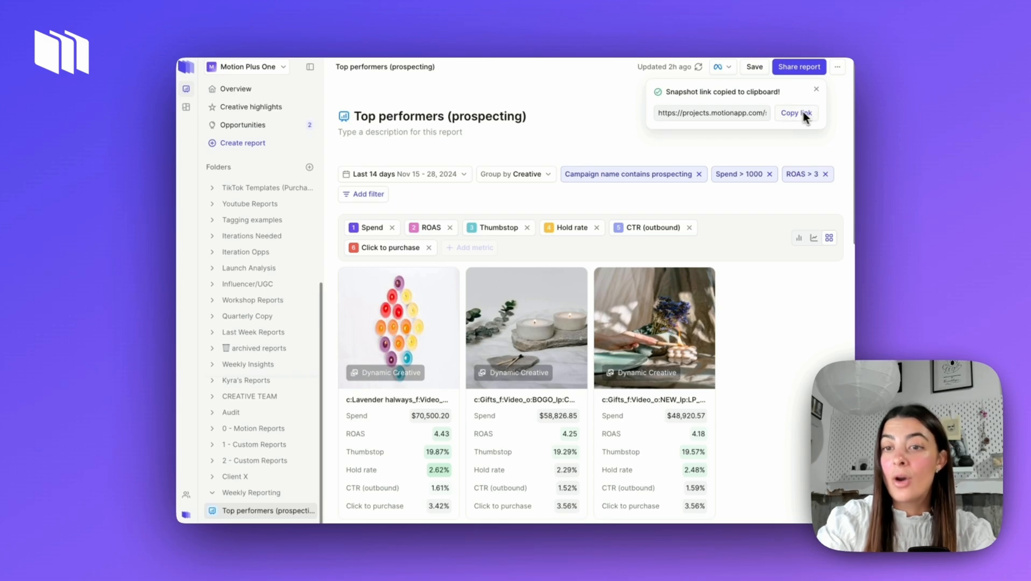
{"action": "mouse_move", "coordinate": [556, 130]}
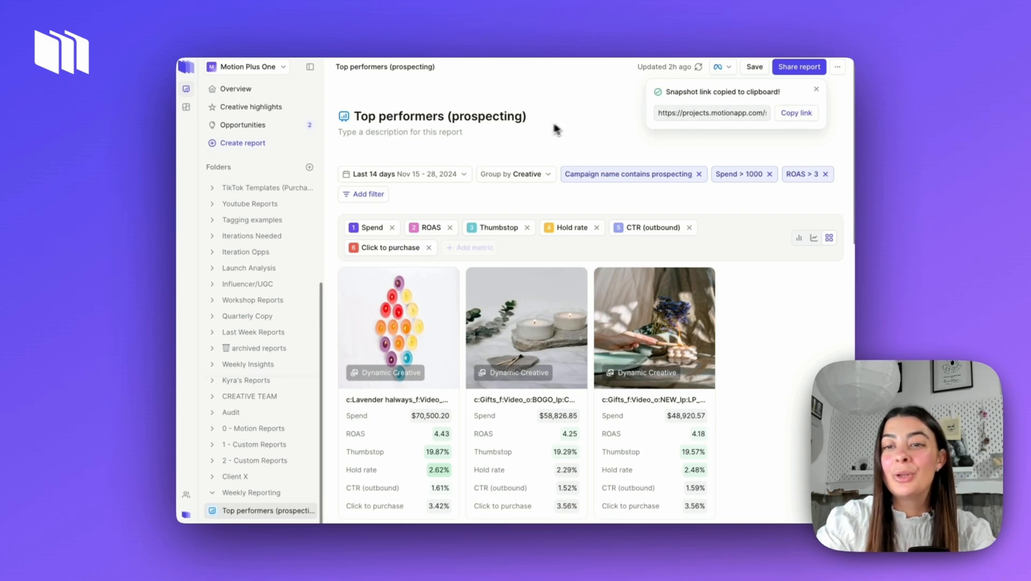
{"action": "mouse_move", "coordinate": [579, 121]}
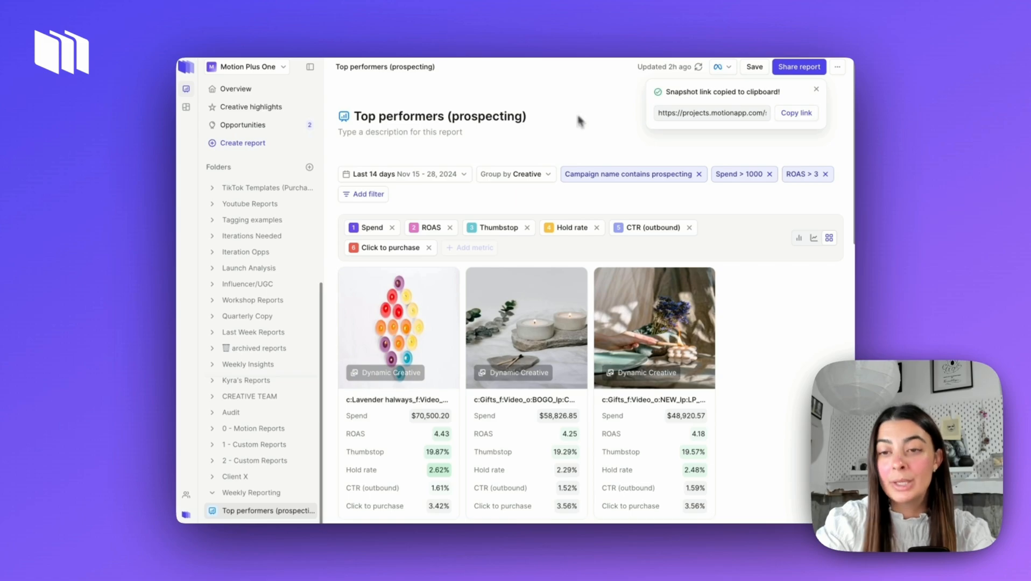
{"action": "mouse_move", "coordinate": [580, 122]}
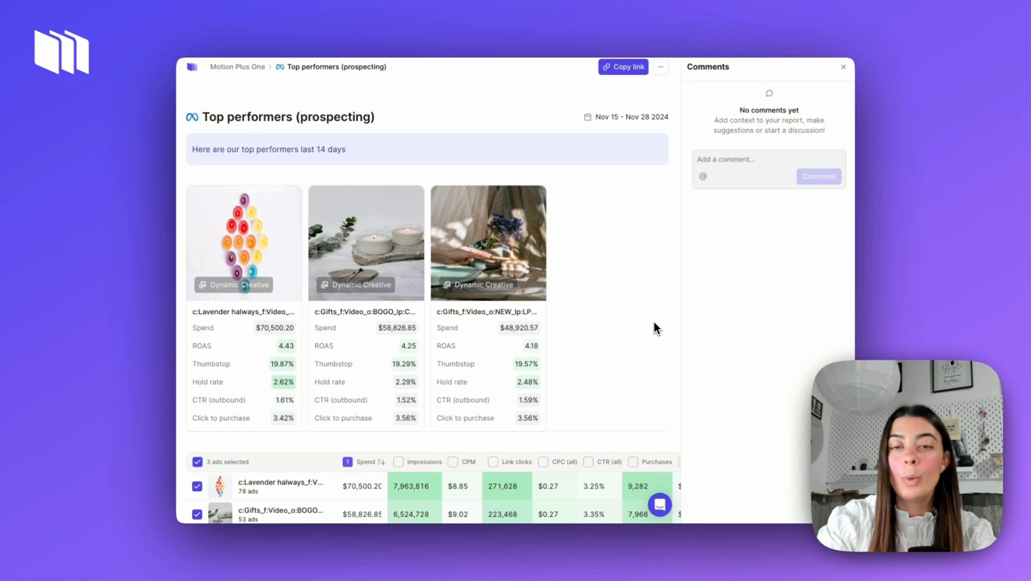
{"action": "mouse_move", "coordinate": [272, 161]}
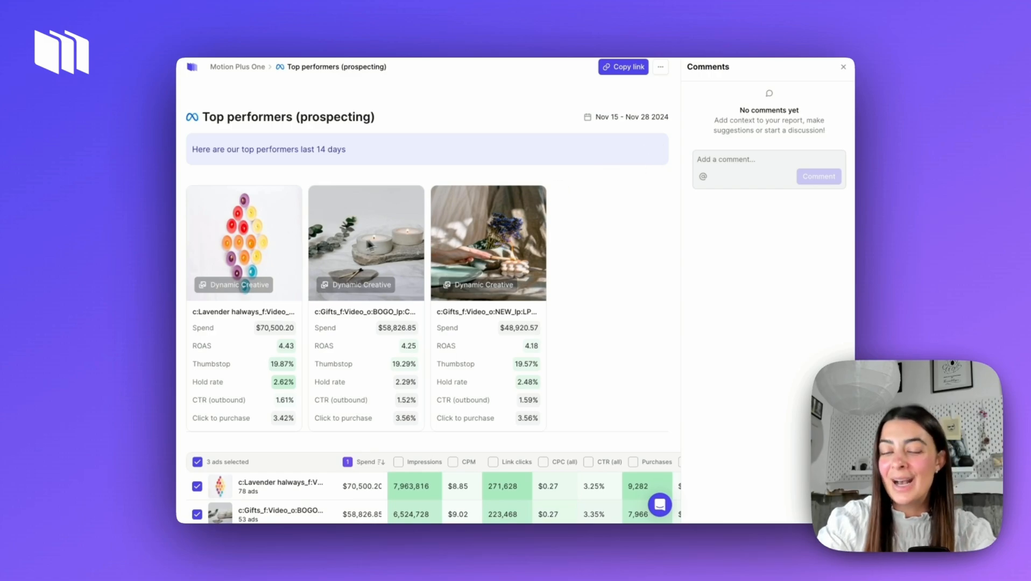
{"action": "mouse_move", "coordinate": [504, 235]}
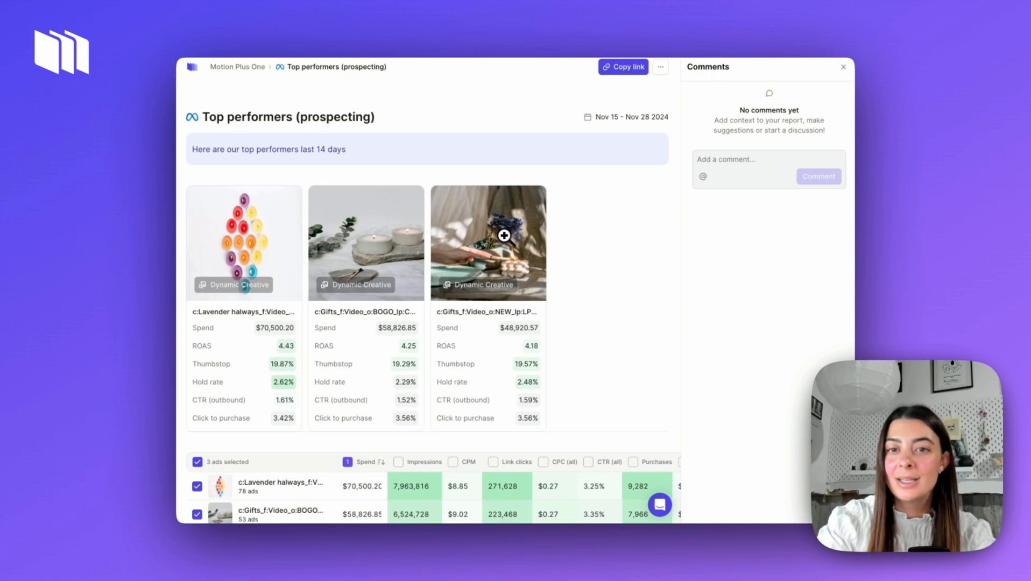
{"action": "left_click", "coordinate": [504, 235]}
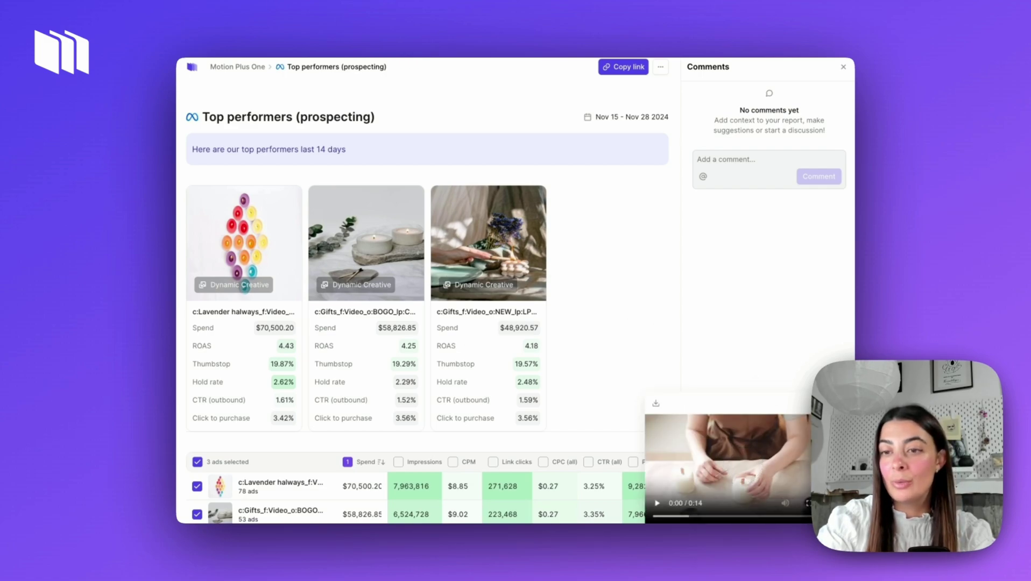
{"action": "mouse_move", "coordinate": [623, 255]}
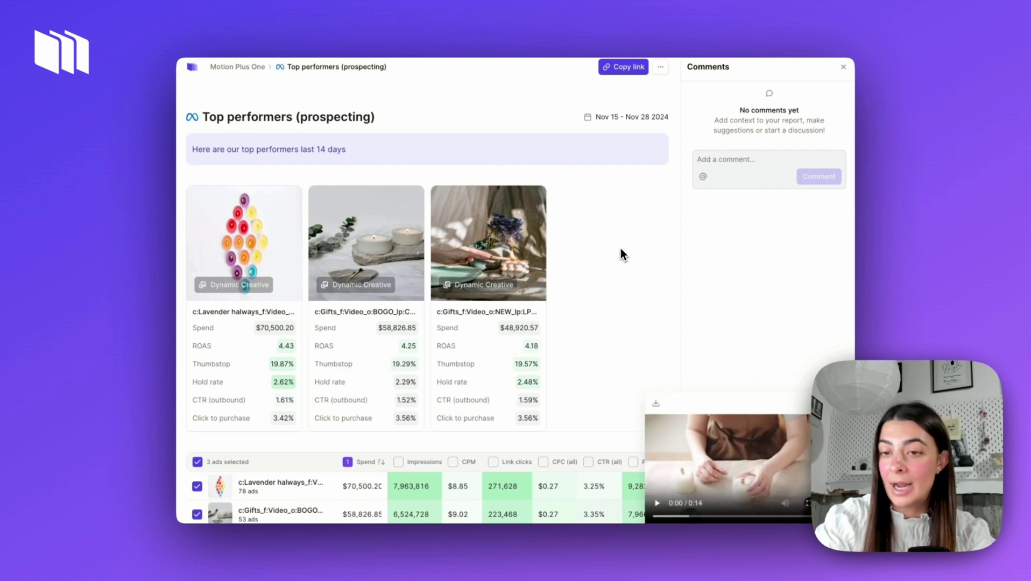
{"action": "scroll", "scroll_direction": "down", "scroll_amount": 3}
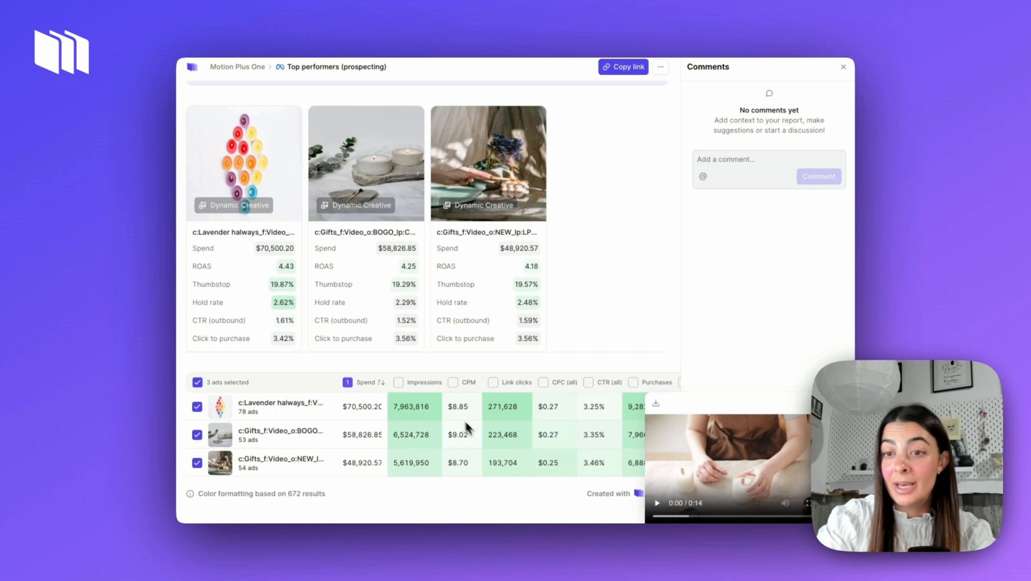
{"action": "mouse_move", "coordinate": [352, 453]}
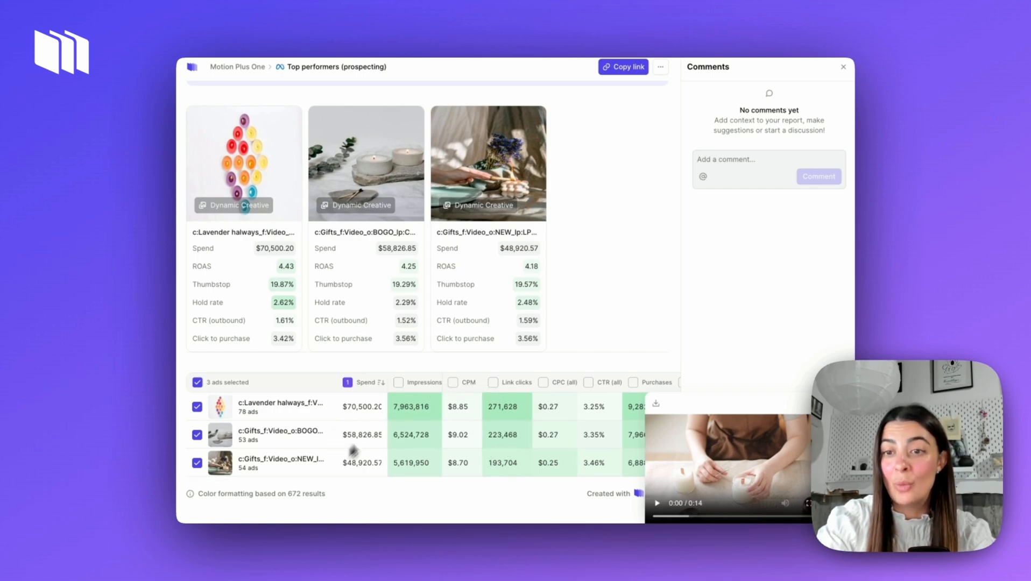
{"action": "mouse_move", "coordinate": [572, 297]}
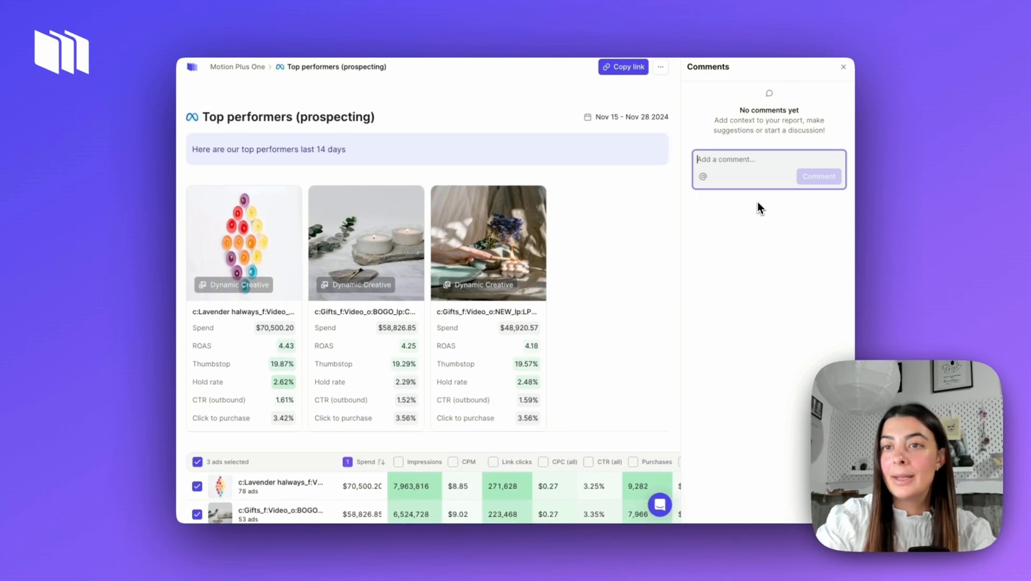
{"action": "mouse_move", "coordinate": [807, 146]}
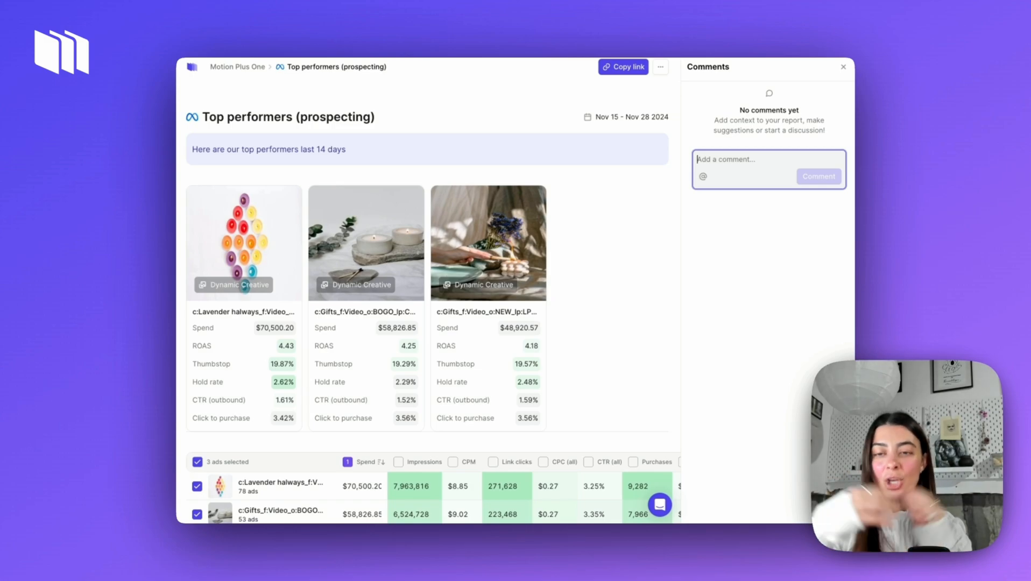
{"action": "type", "text": "@m"}
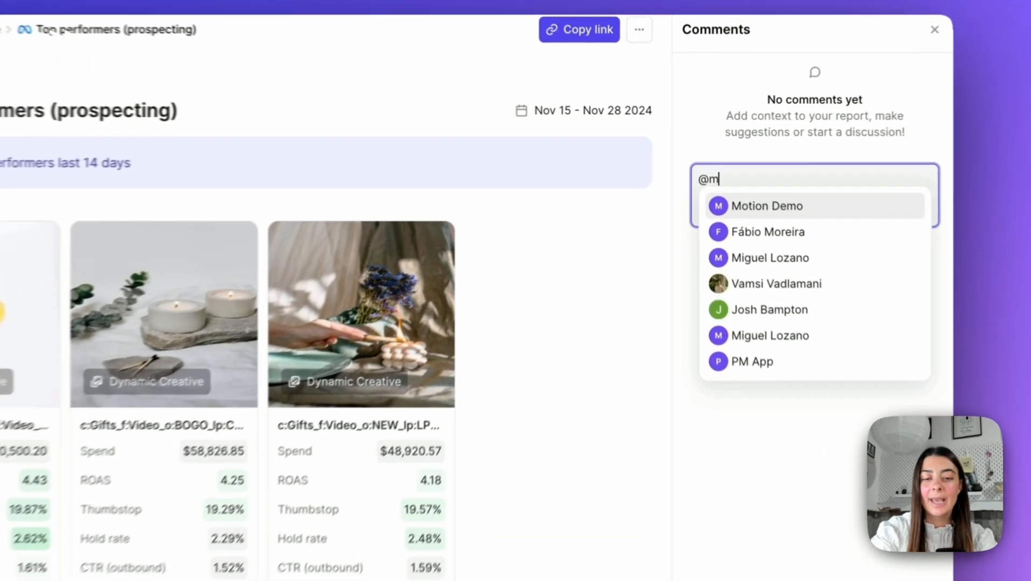
{"action": "left_click", "coordinate": [771, 258]}
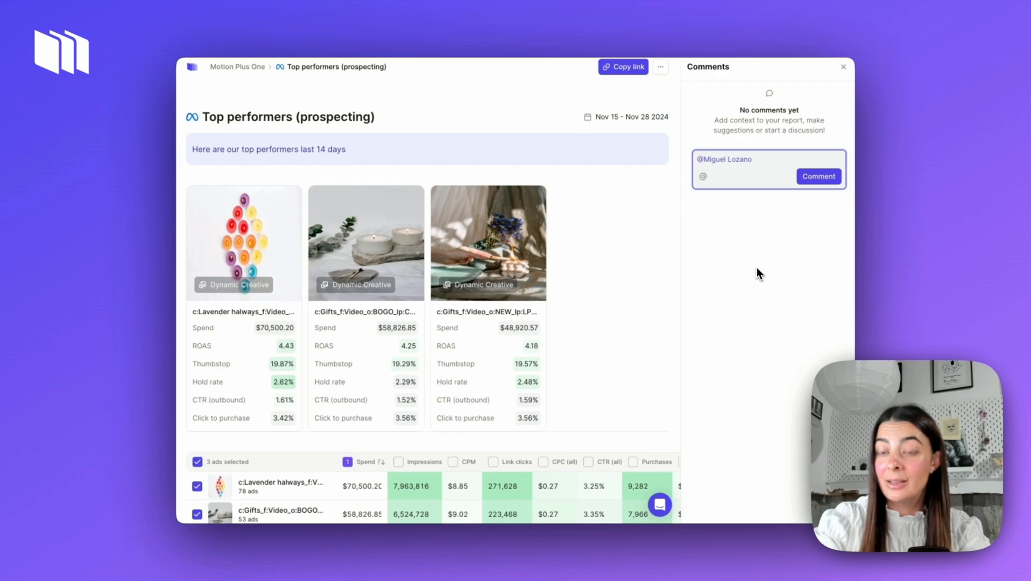
{"action": "mouse_move", "coordinate": [758, 260]}
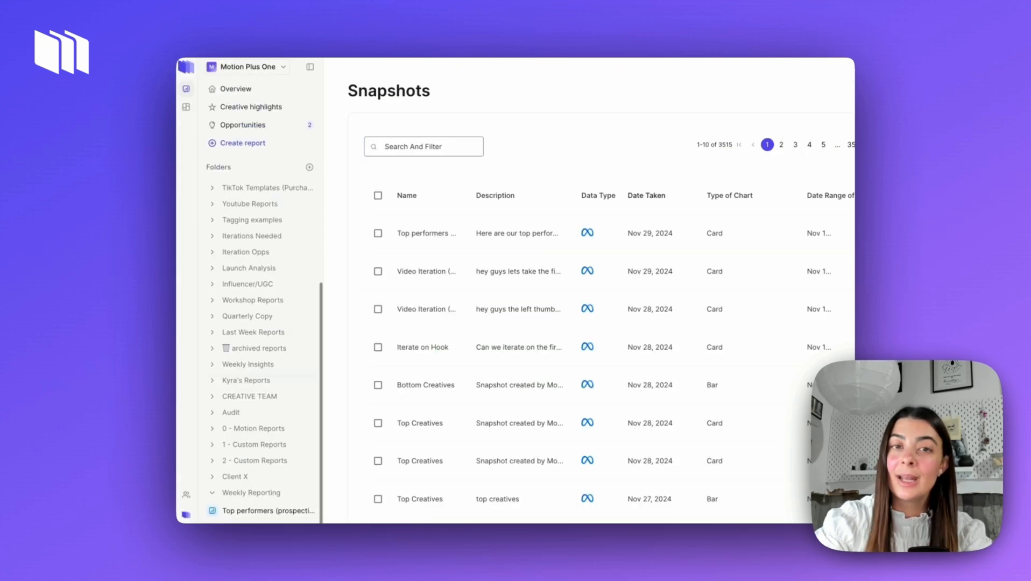
Step: Search the Snapshots list for 'top performers' to surface the new snapshot
{"action": "left_click", "coordinate": [246, 67]}
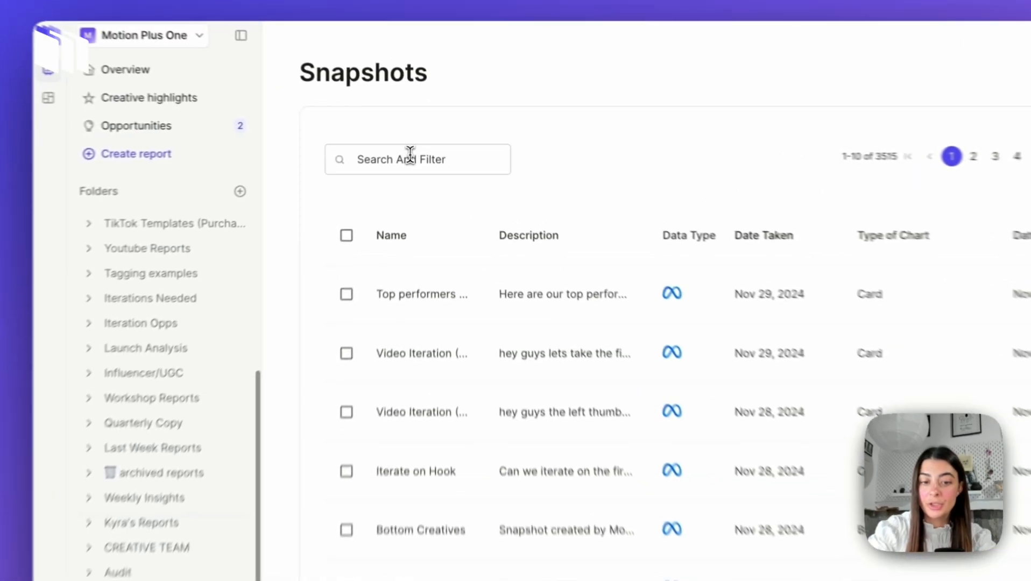
{"action": "type", "text": "top per"}
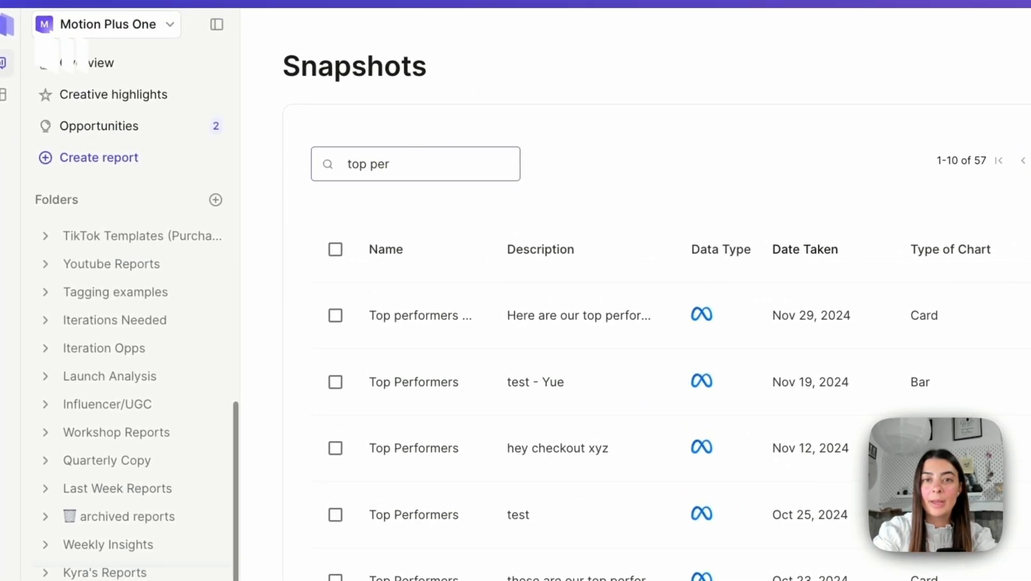
{"action": "type", "text": "rfo"}
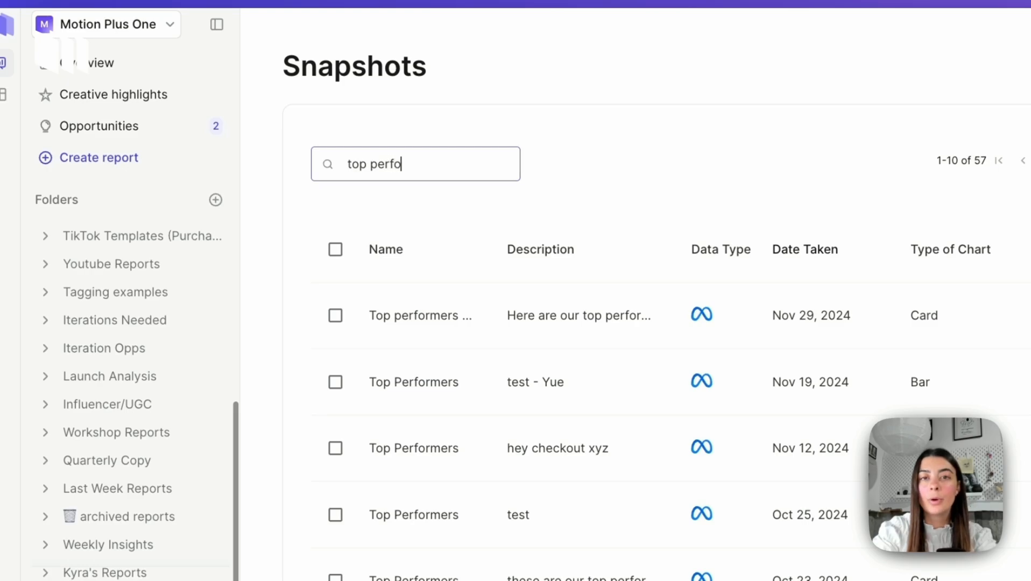
{"action": "type", "text": "rmers"}
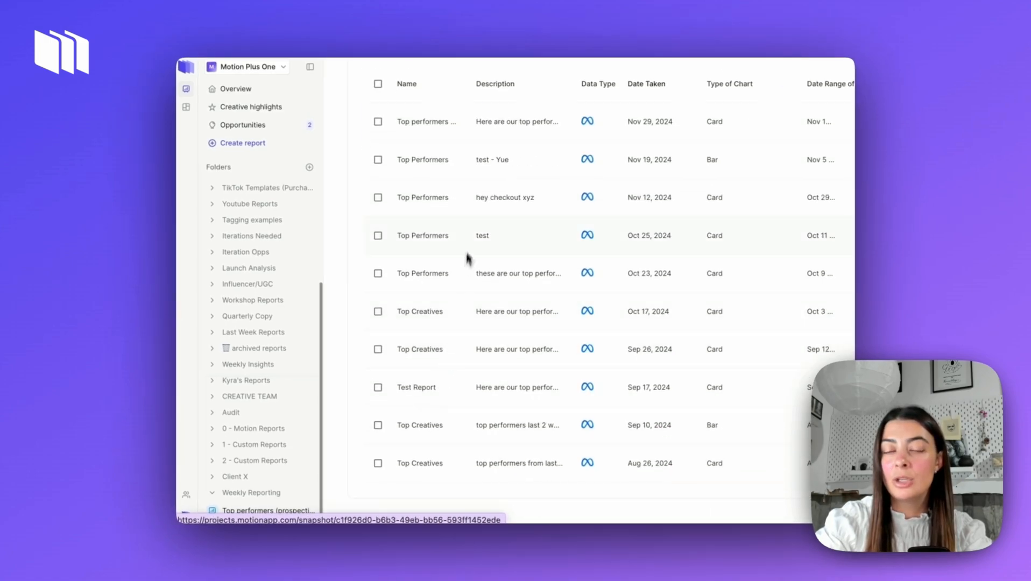
{"action": "type", "text": "top performers"}
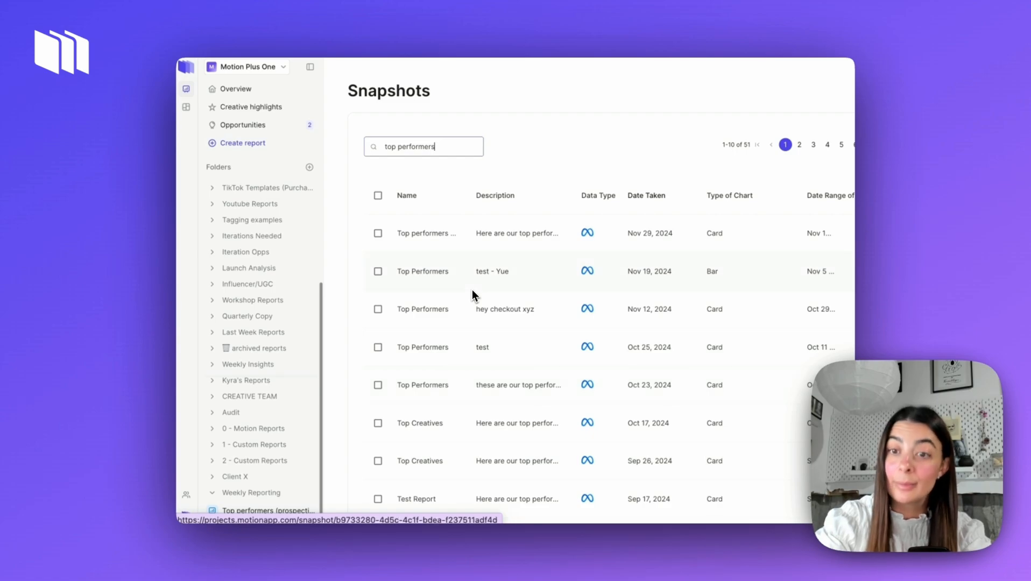